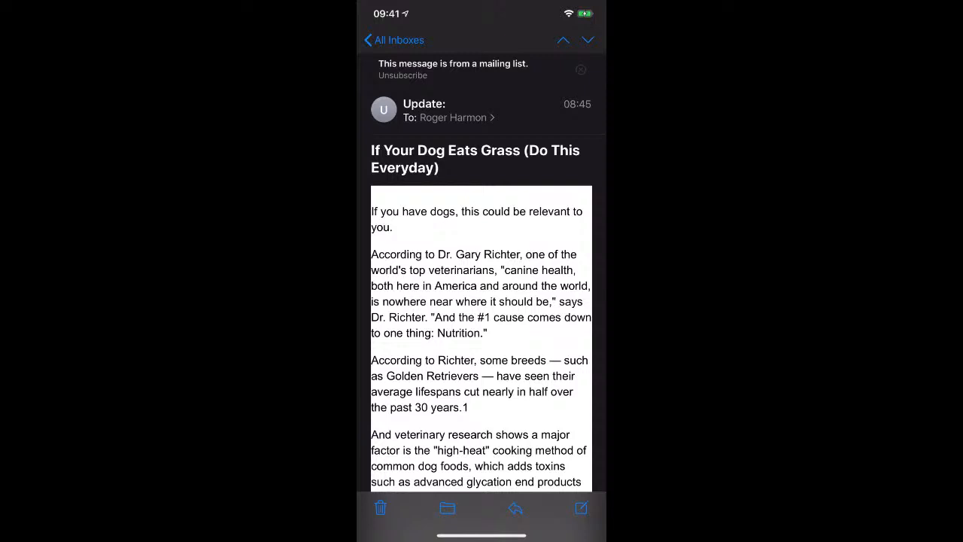
Unsubscribe from the dog grass mailing list and confirm in the alert
click(403, 76)
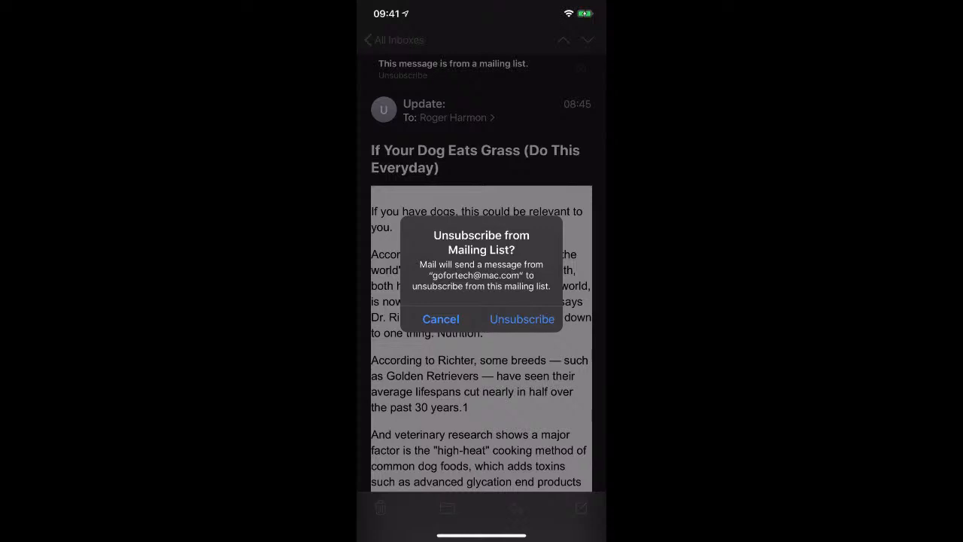
click(441, 318)
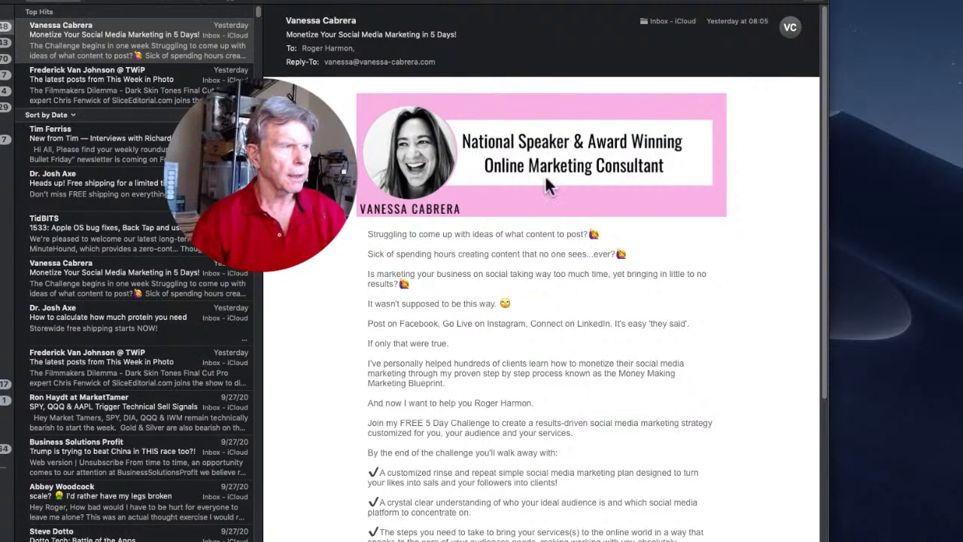
mouse_move(565, 195)
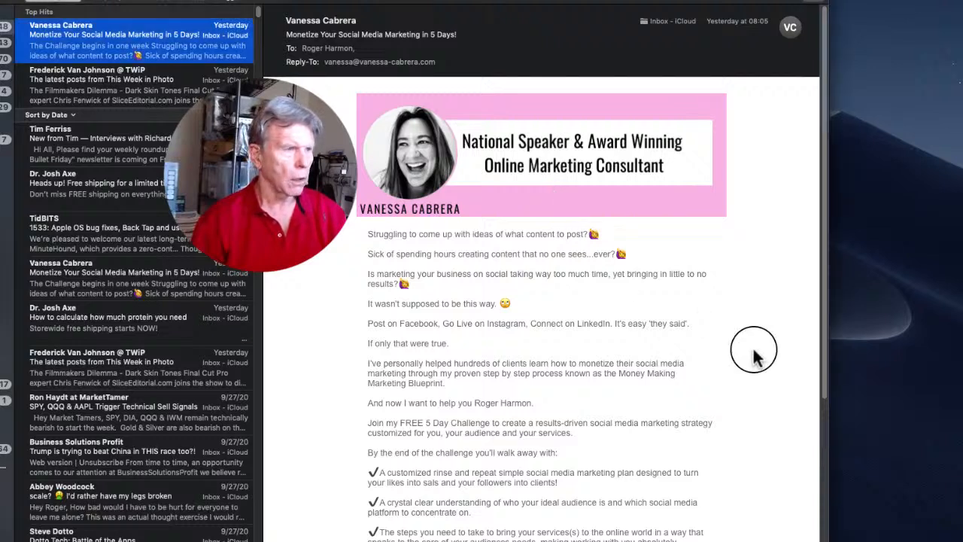
mouse_move(669, 147)
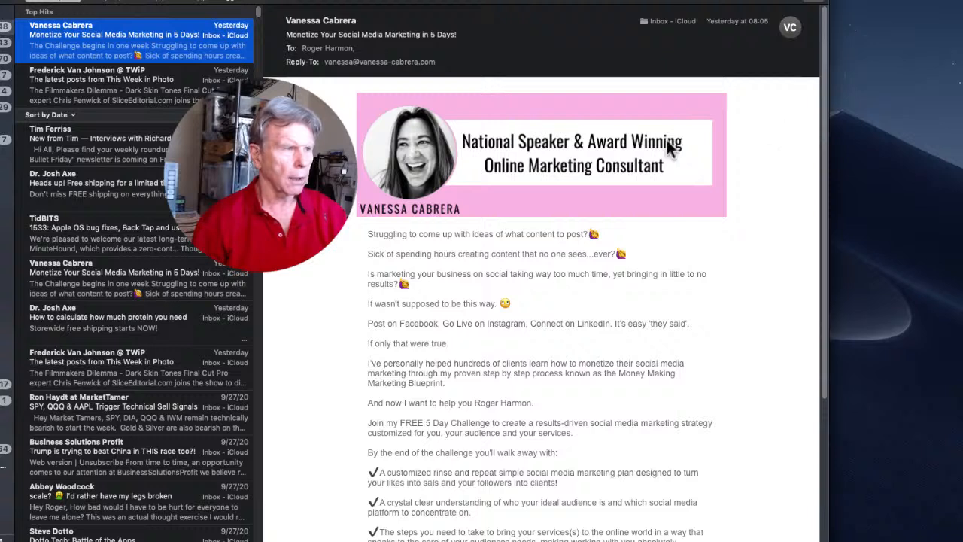
mouse_move(440, 222)
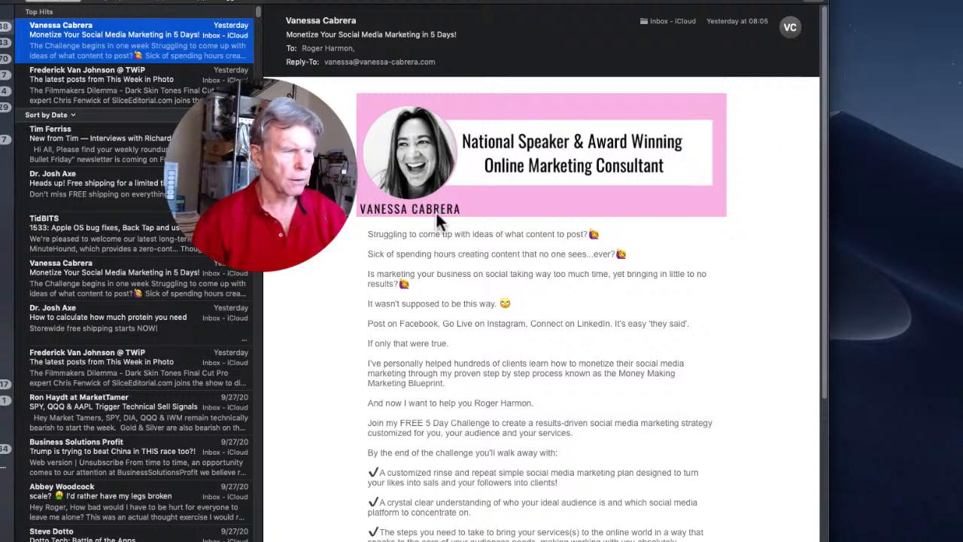
mouse_move(480, 179)
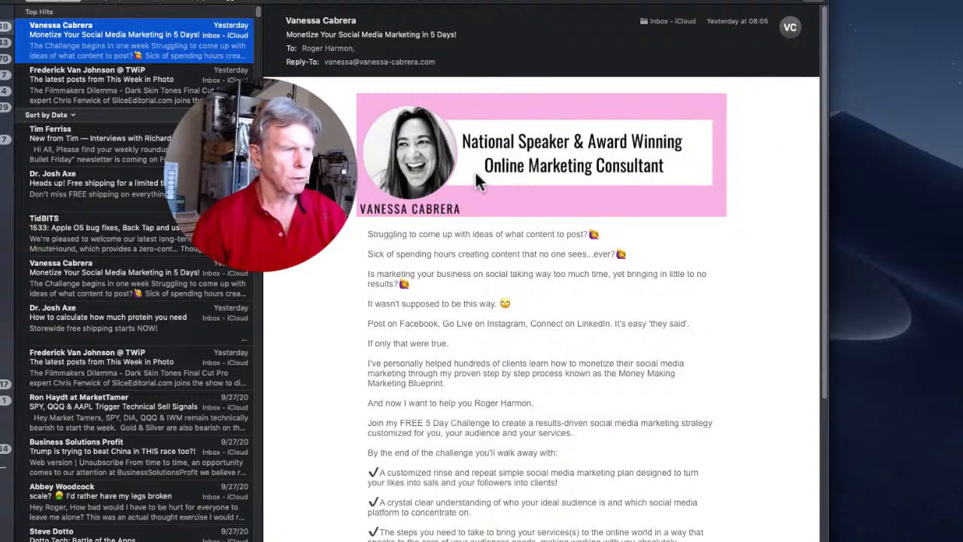
mouse_move(644, 213)
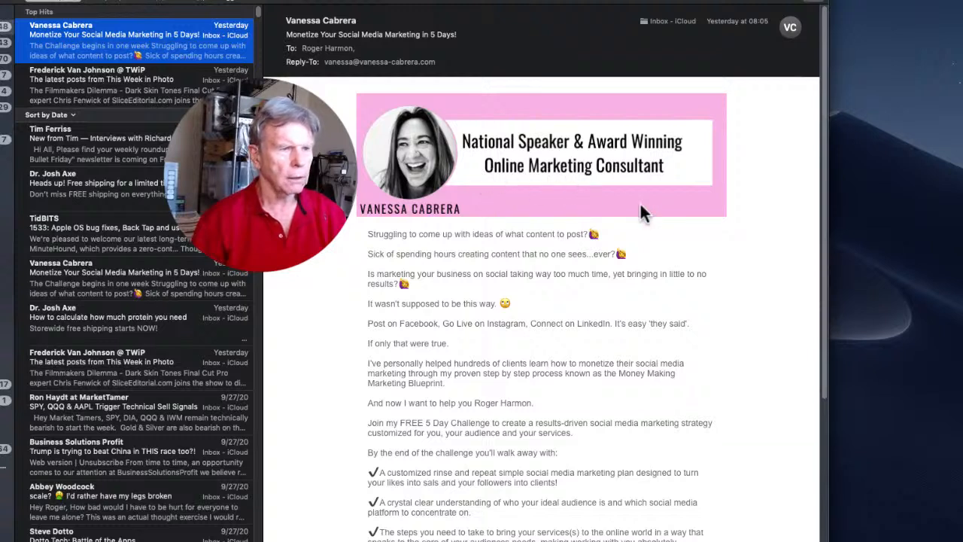
mouse_move(828, 244)
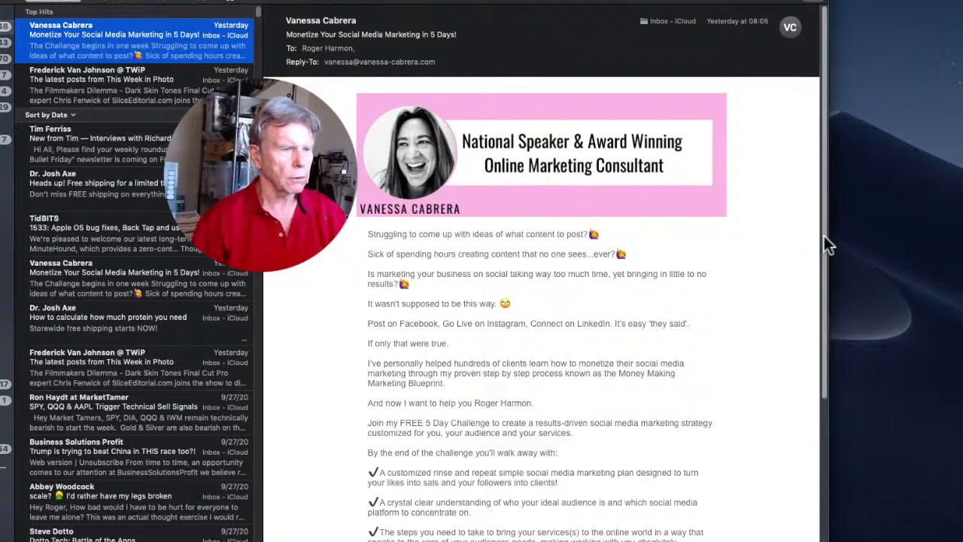
scroll(down, 3)
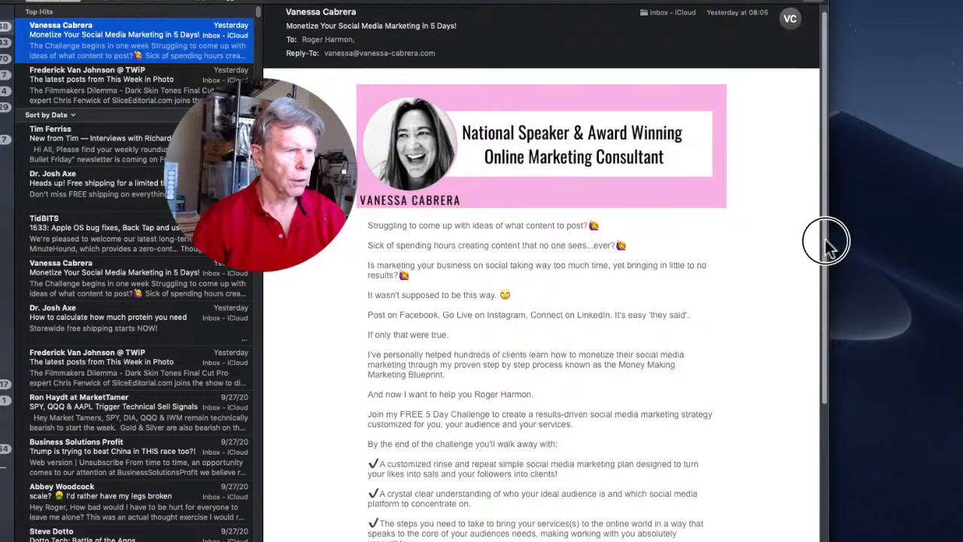
scroll(down, 3)
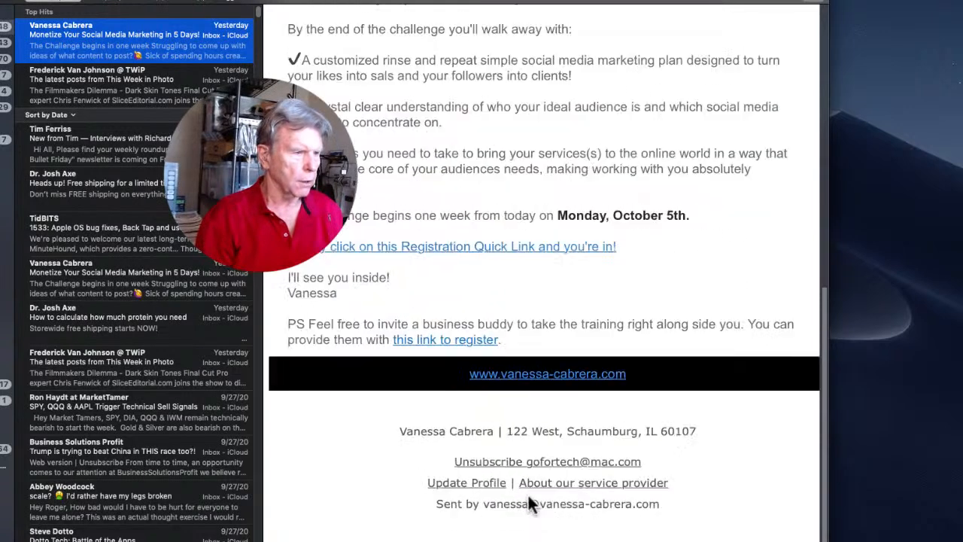
scroll(down, 3)
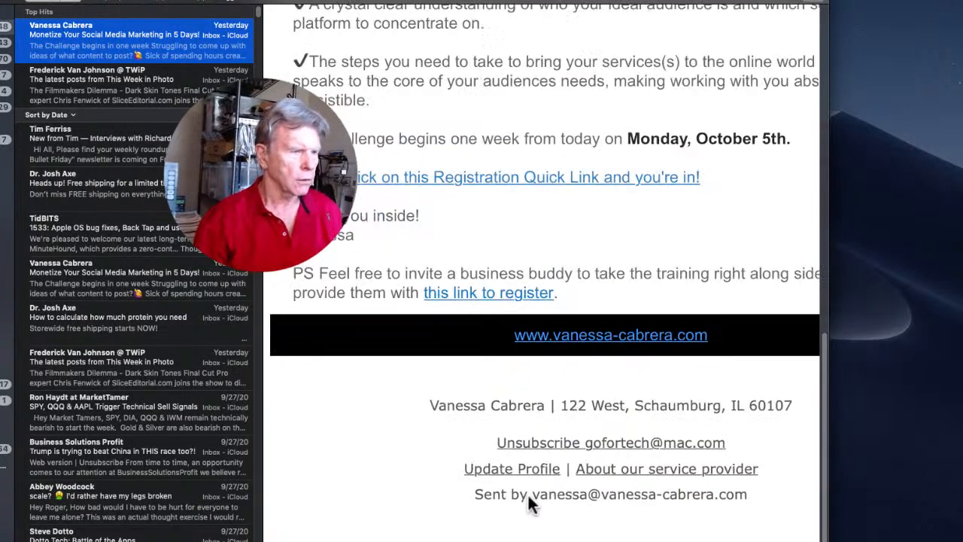
mouse_move(547, 451)
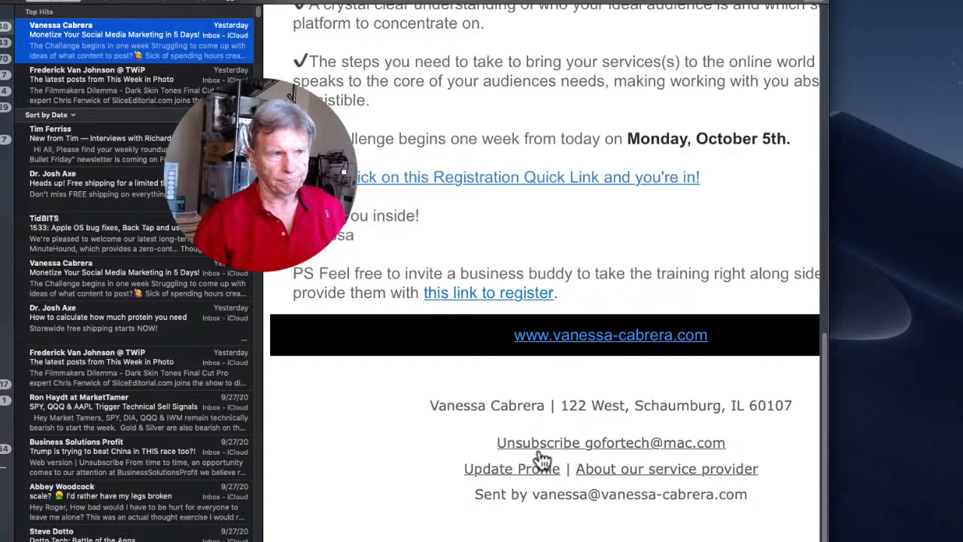
mouse_move(538, 460)
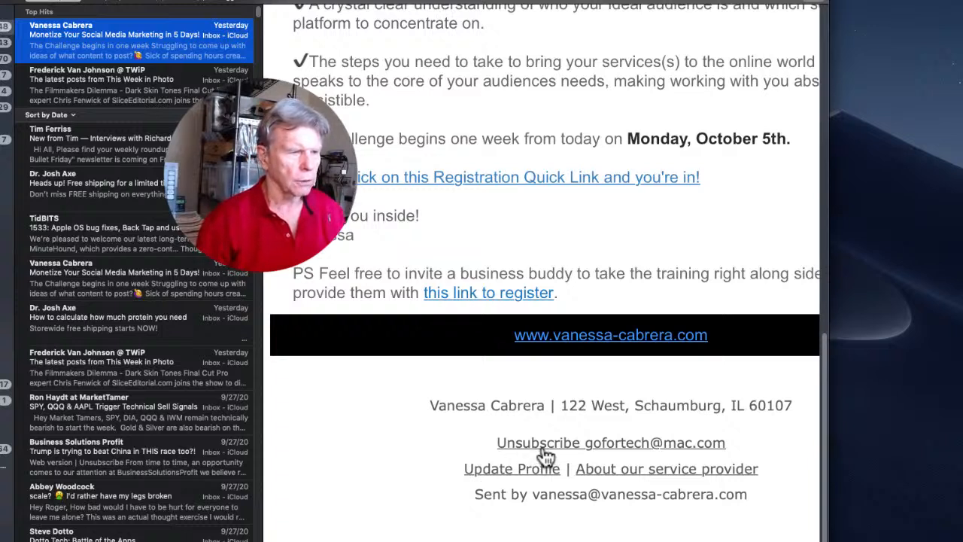
mouse_move(545, 442)
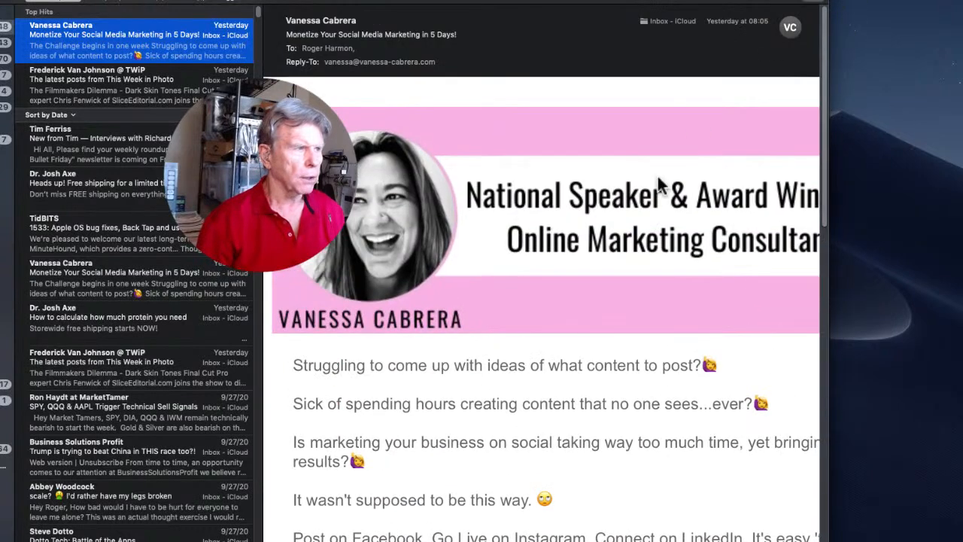
click(329, 48)
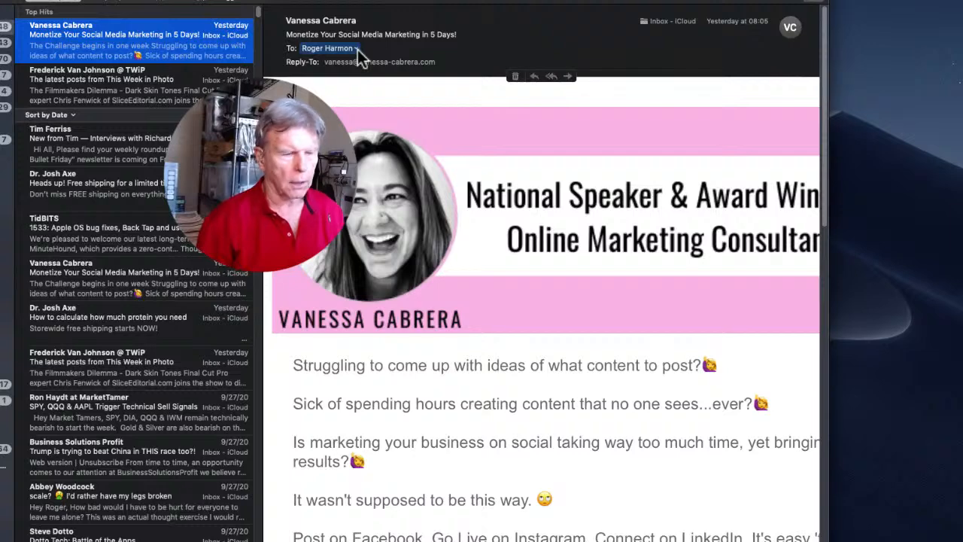
click(327, 48)
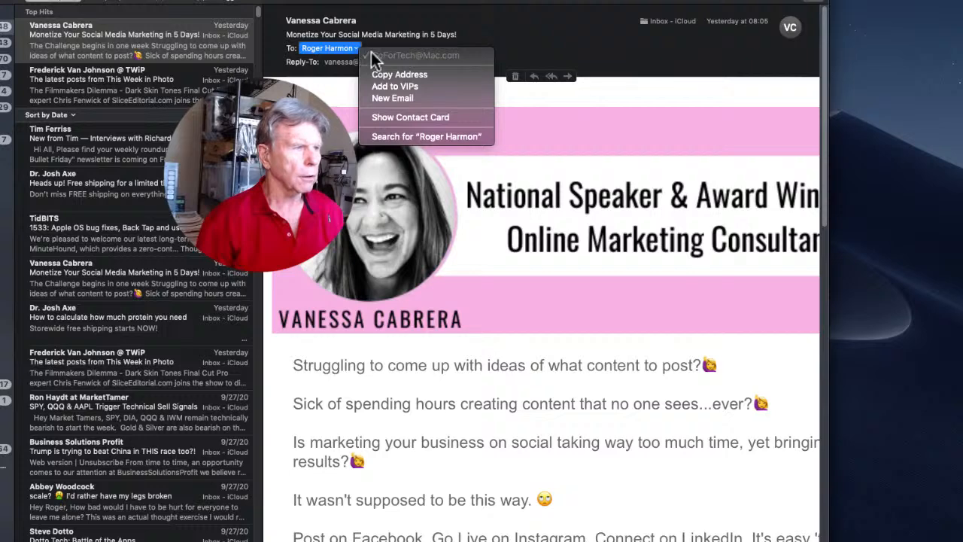
mouse_move(470, 67)
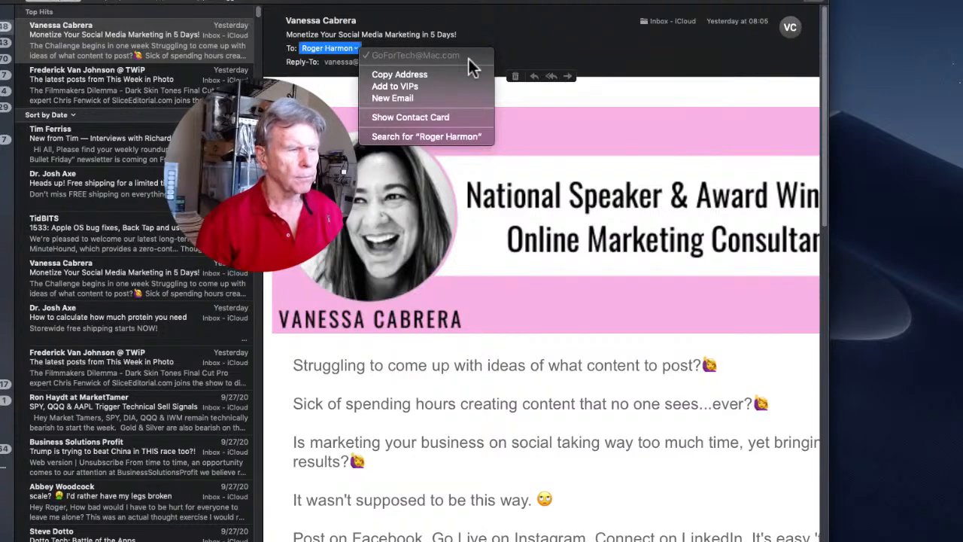
mouse_move(425, 74)
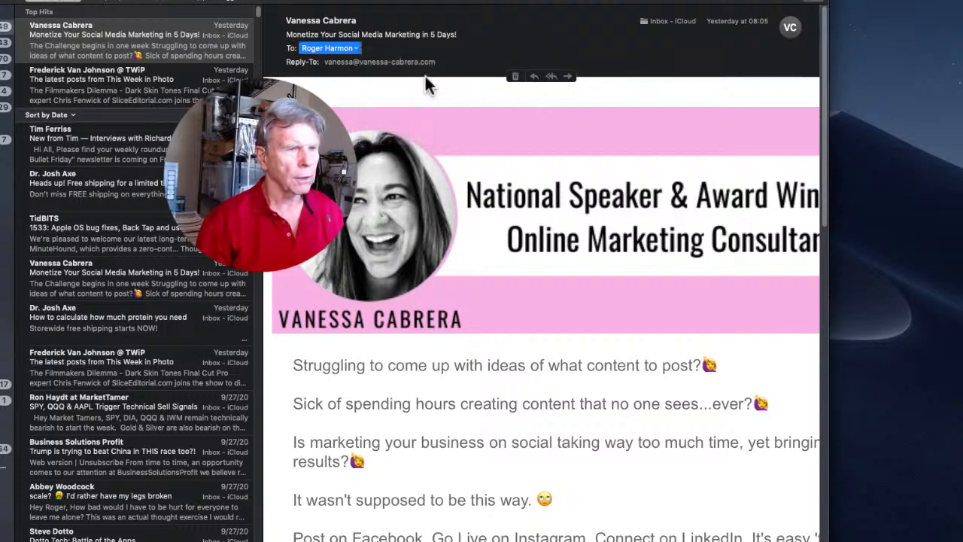
mouse_move(794, 154)
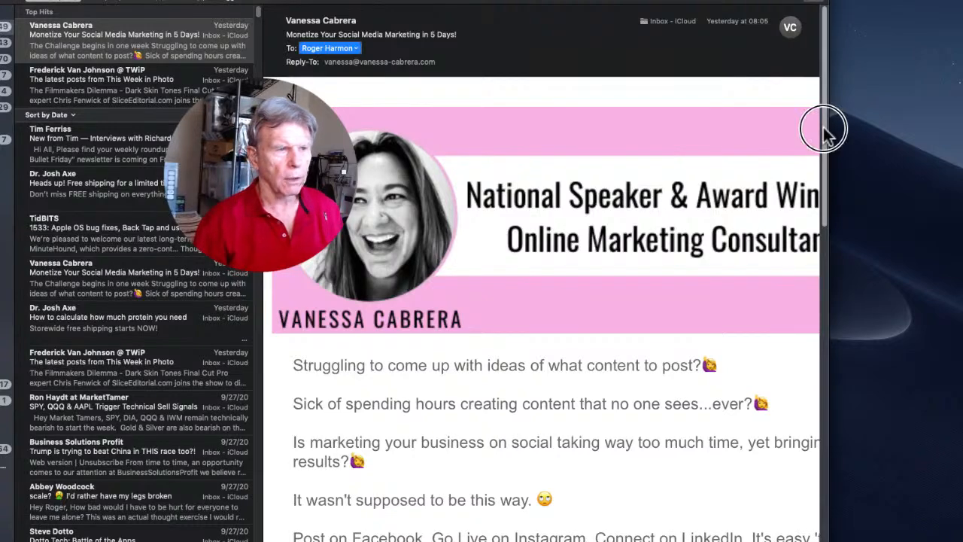
scroll(down, 3)
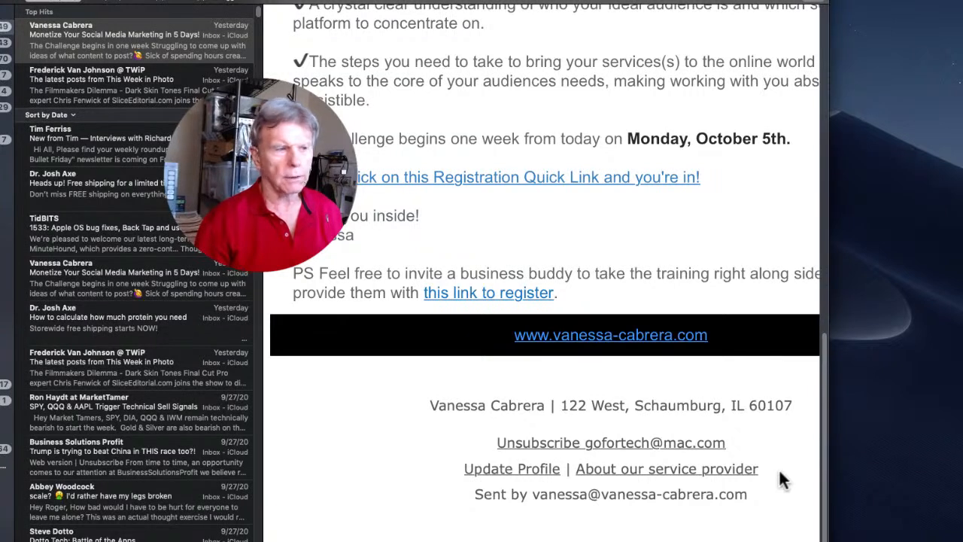
mouse_move(534, 452)
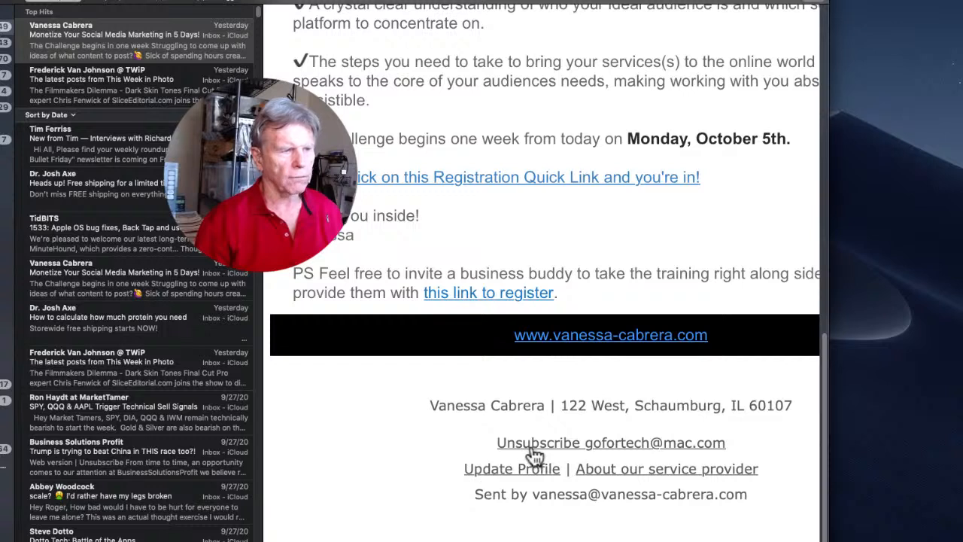
mouse_move(530, 451)
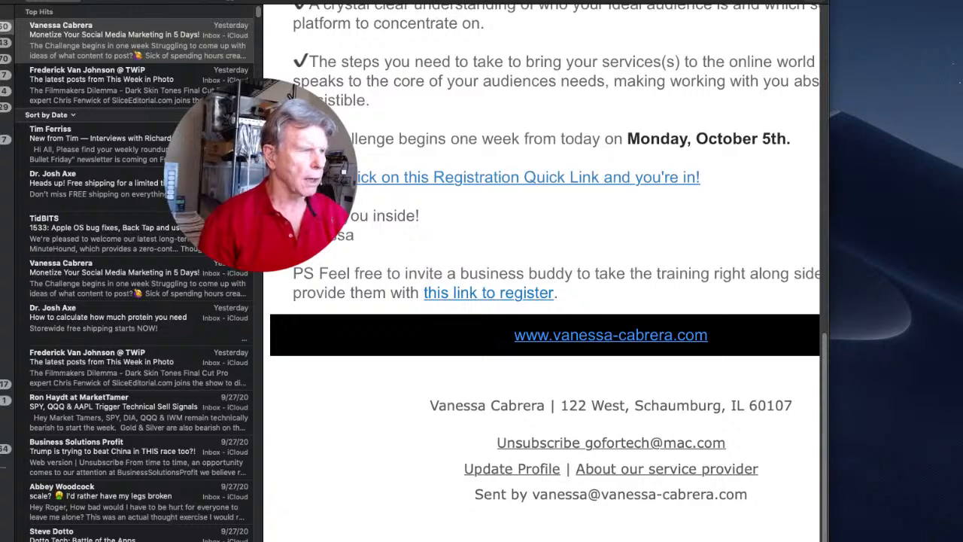
mouse_move(139, 195)
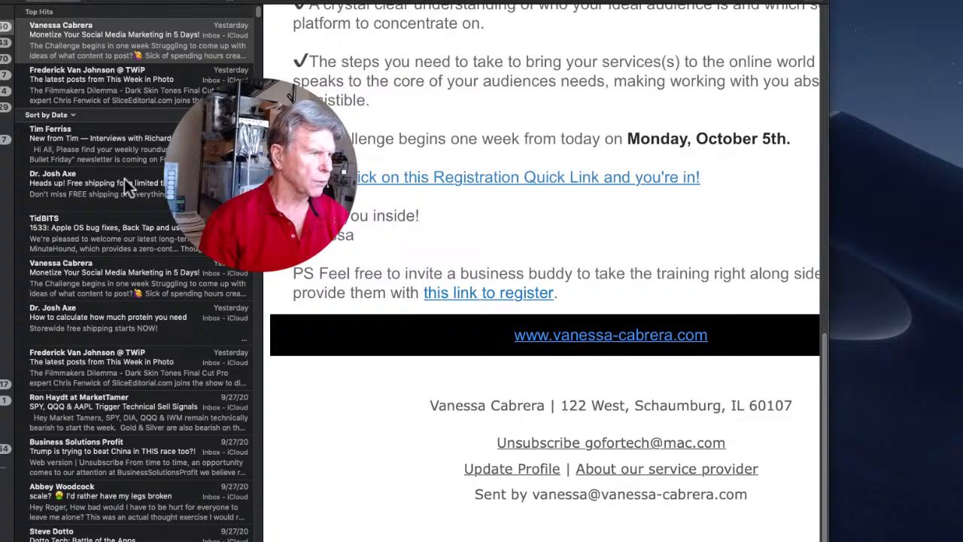
mouse_move(165, 249)
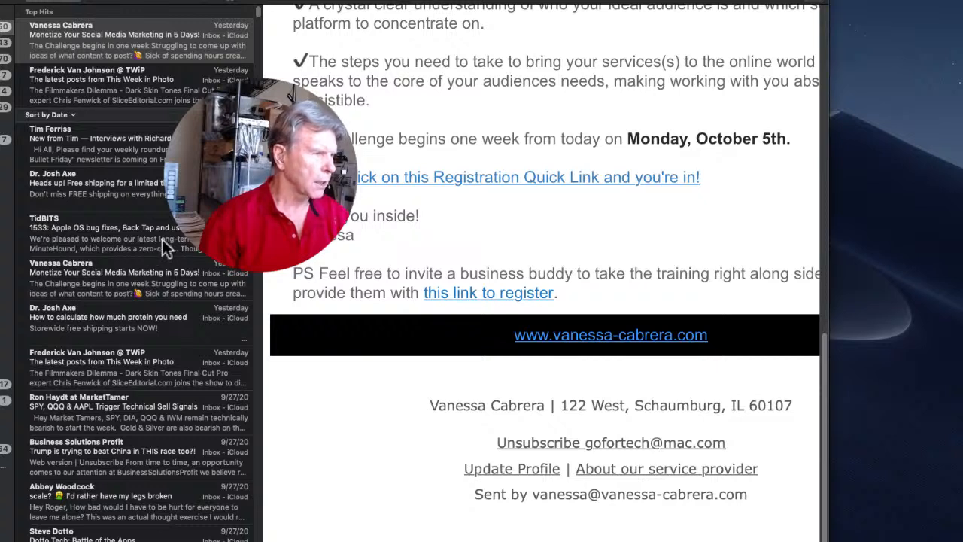
mouse_move(117, 222)
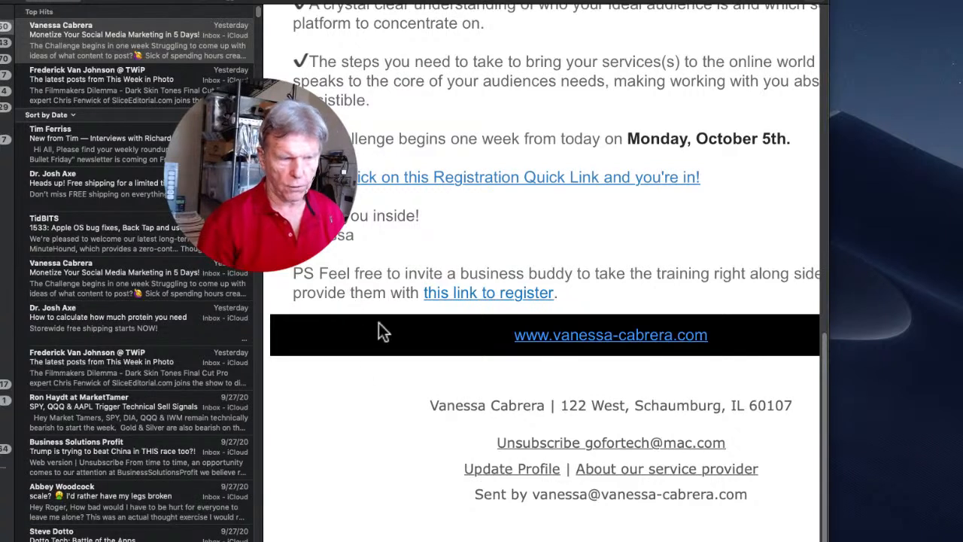
mouse_move(576, 337)
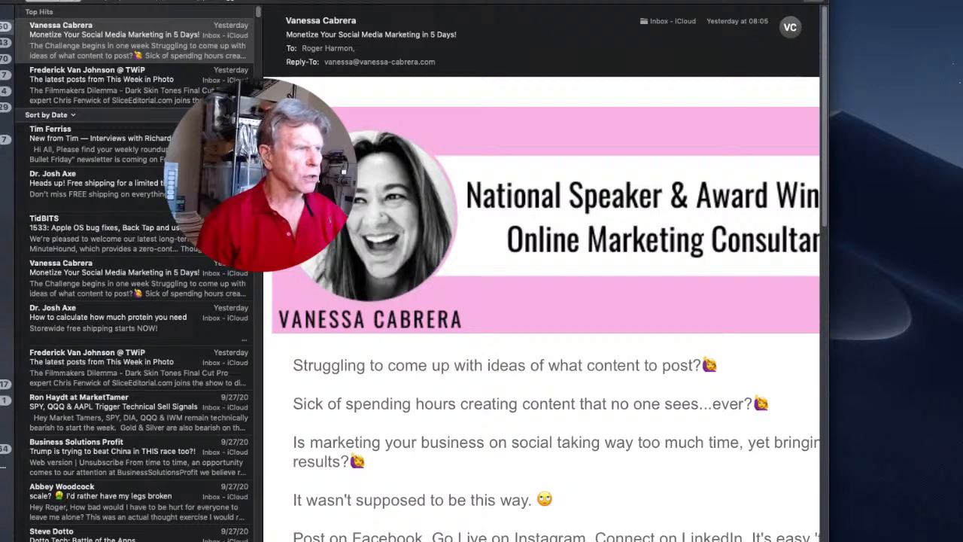
Show the Message menu commands for the open marketing newsletter
click(80, 43)
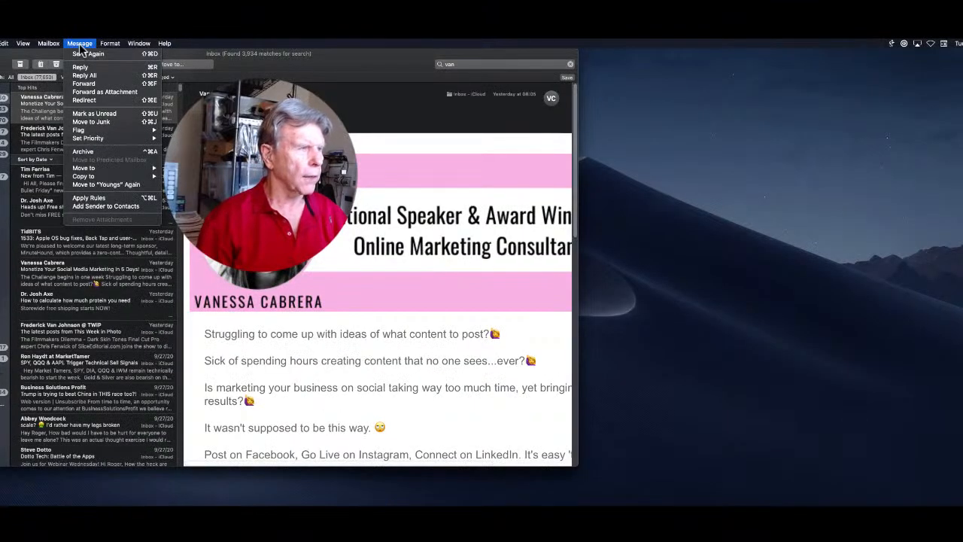
mouse_move(91, 121)
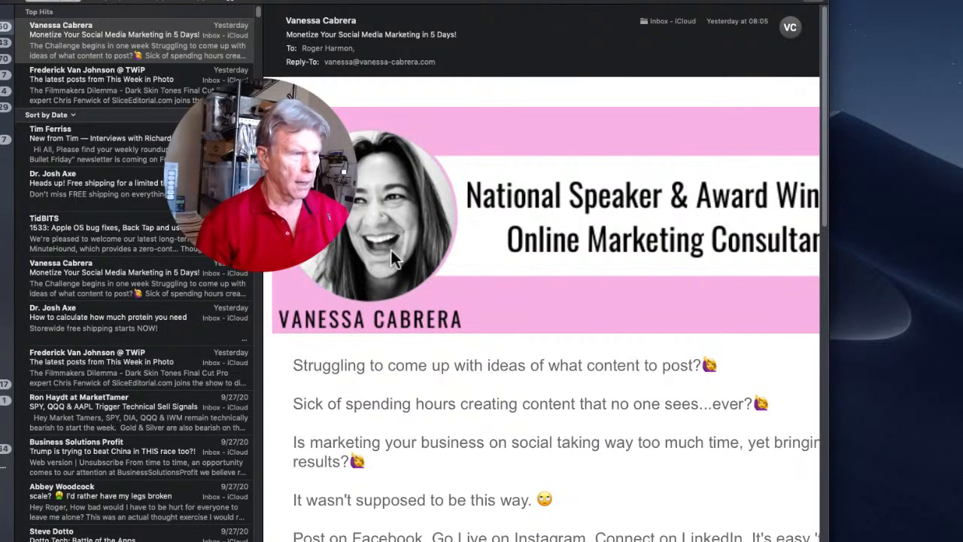
click(135, 79)
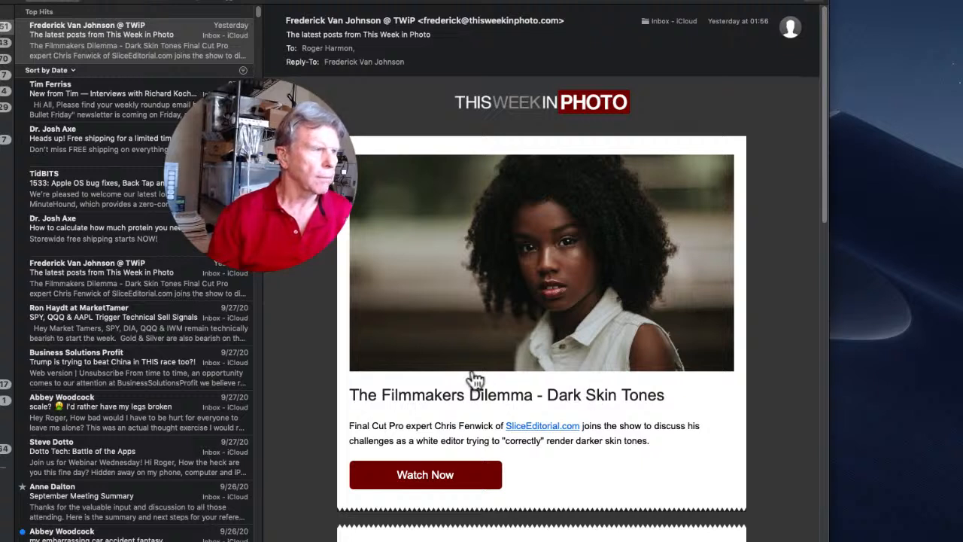
mouse_move(502, 156)
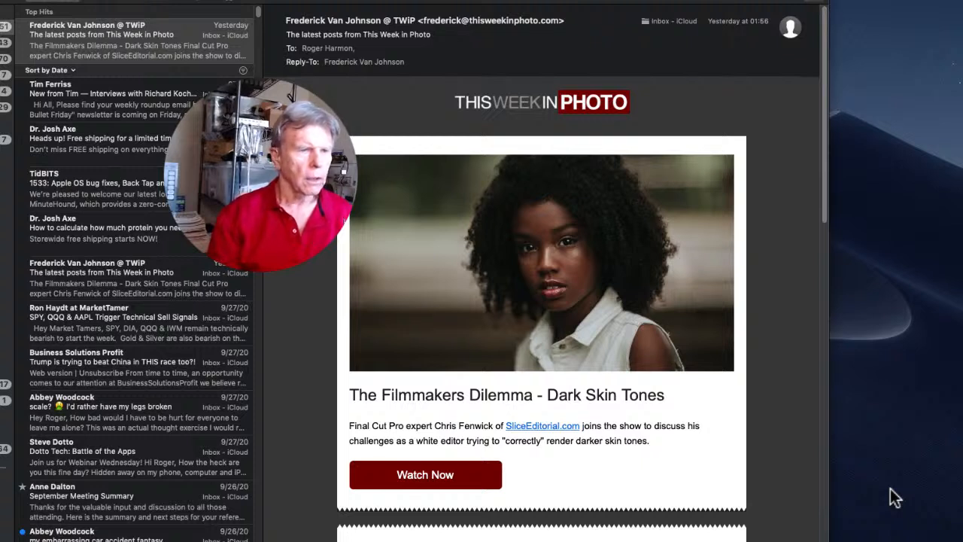
mouse_move(831, 361)
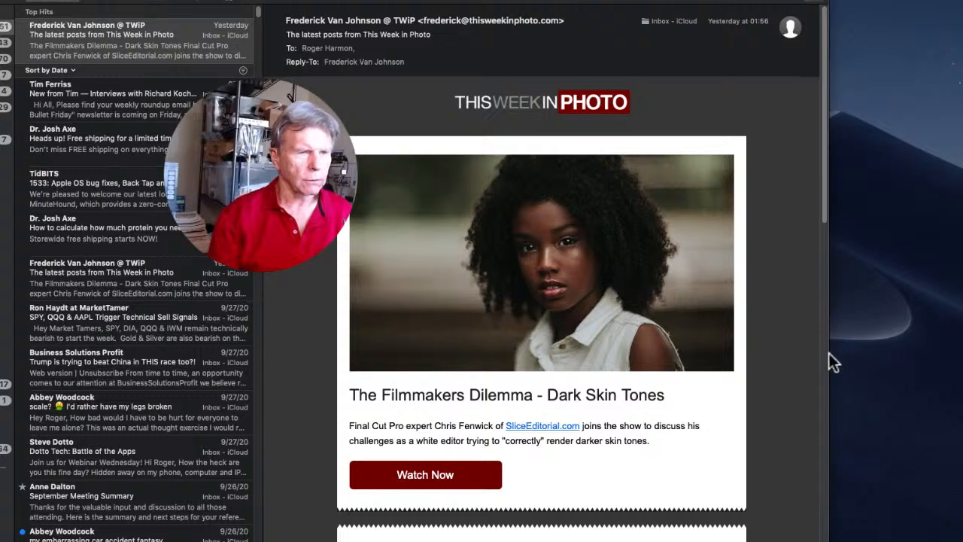
mouse_move(866, 380)
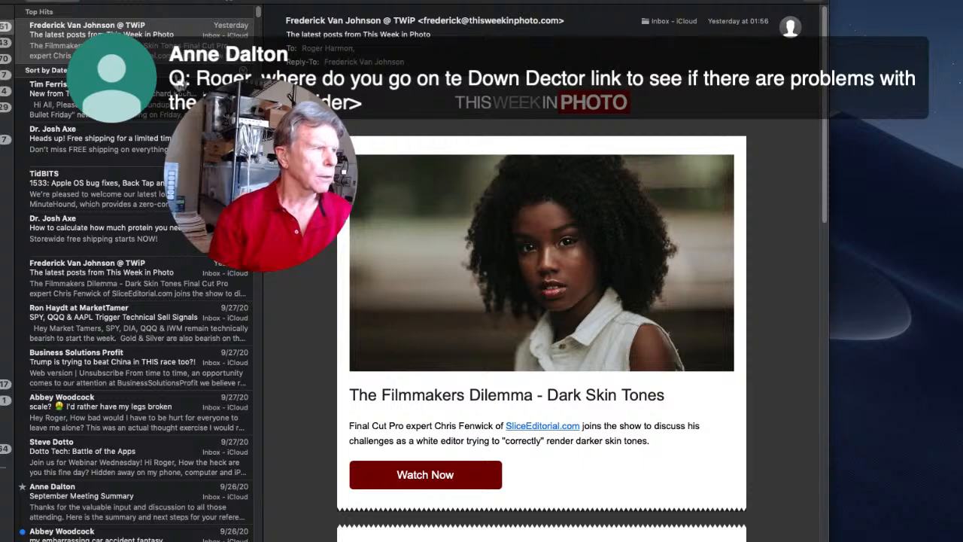
mouse_move(850, 391)
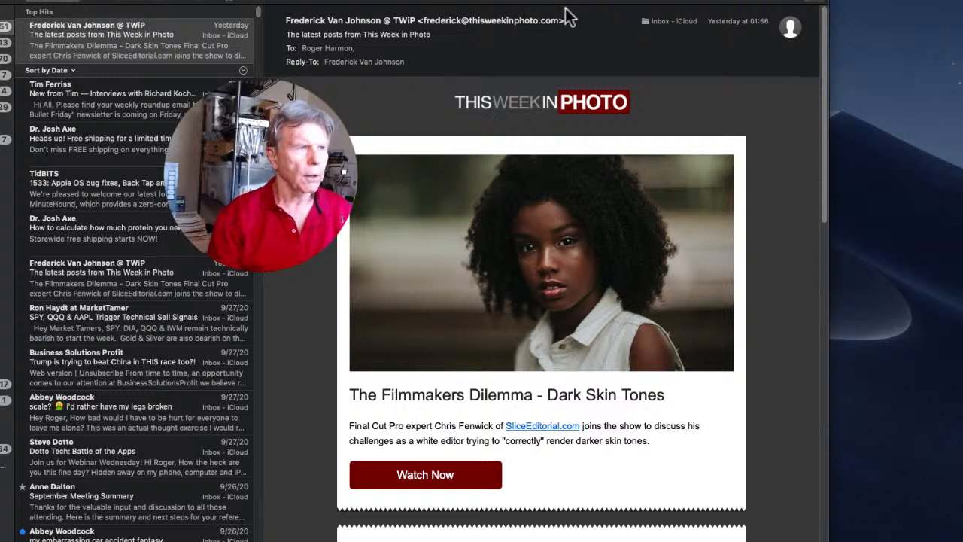
mouse_move(566, 11)
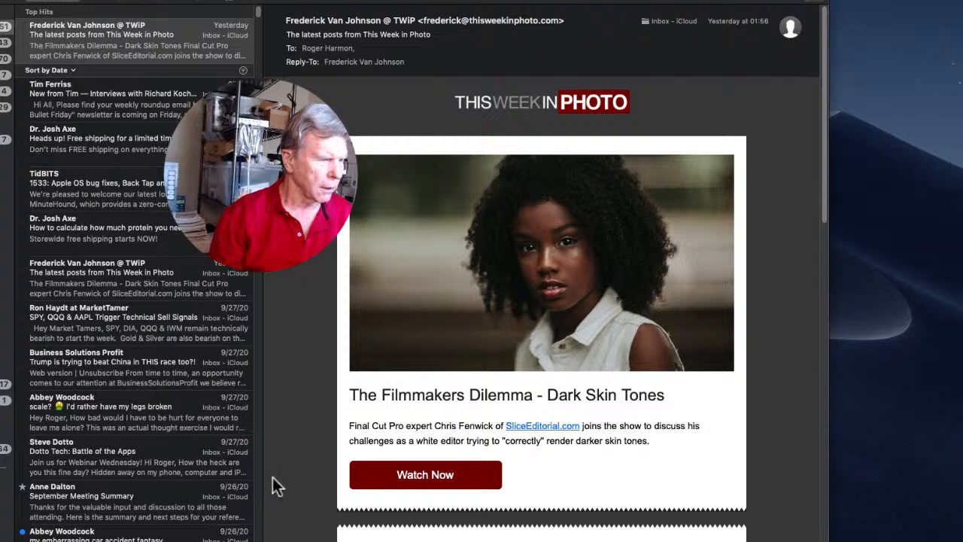
mouse_move(167, 419)
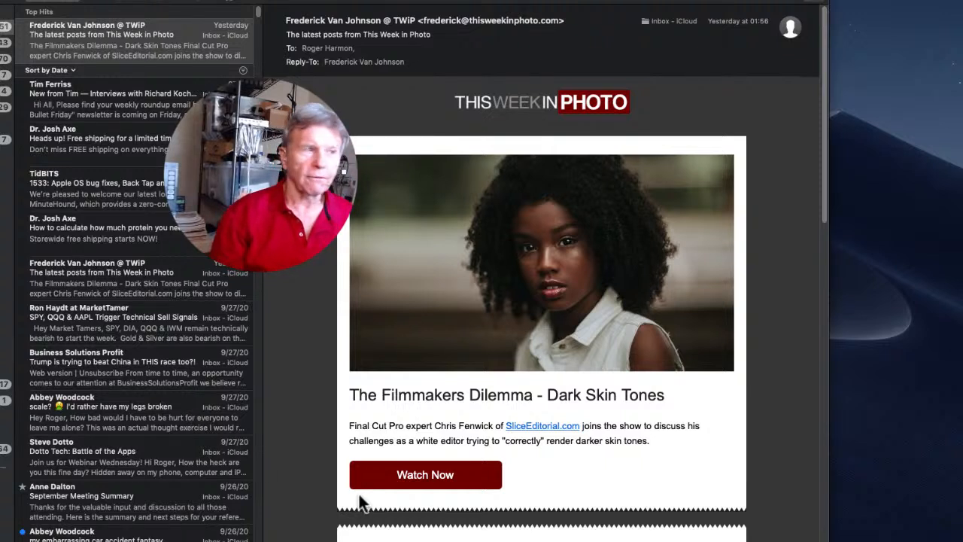
mouse_move(572, 9)
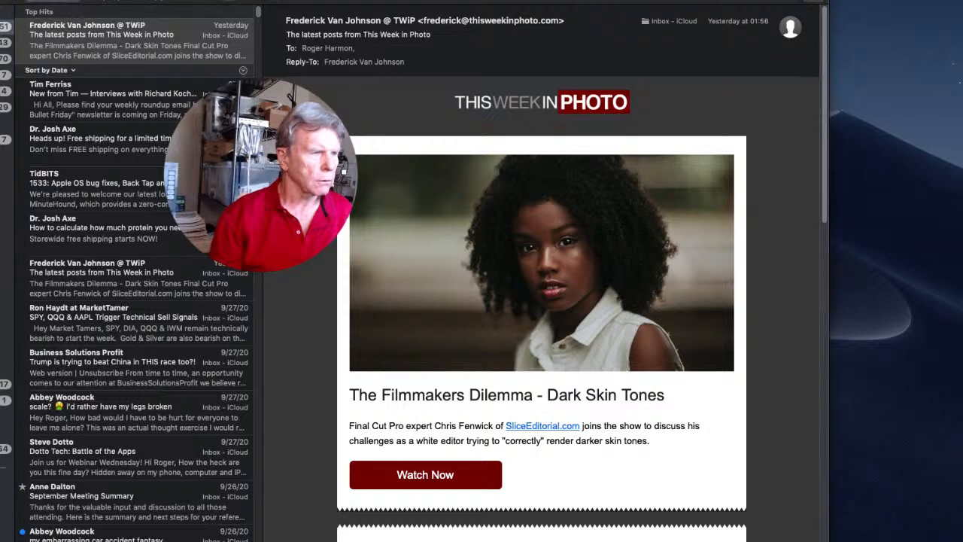
mouse_move(797, 443)
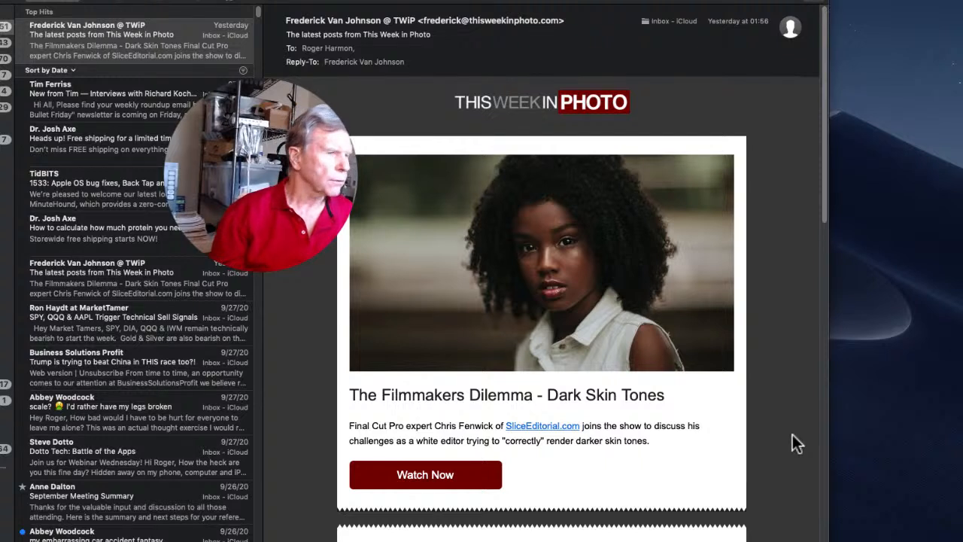
mouse_move(778, 220)
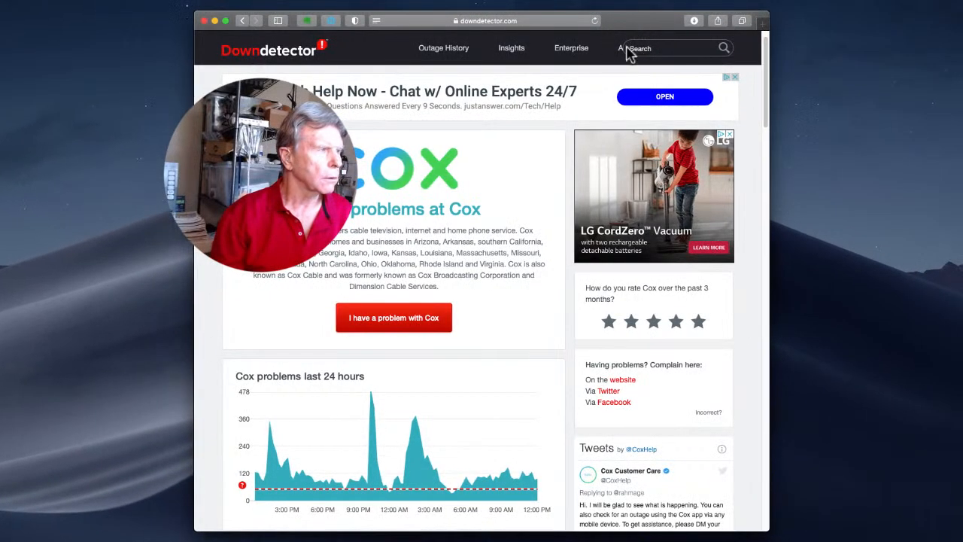
mouse_move(529, 215)
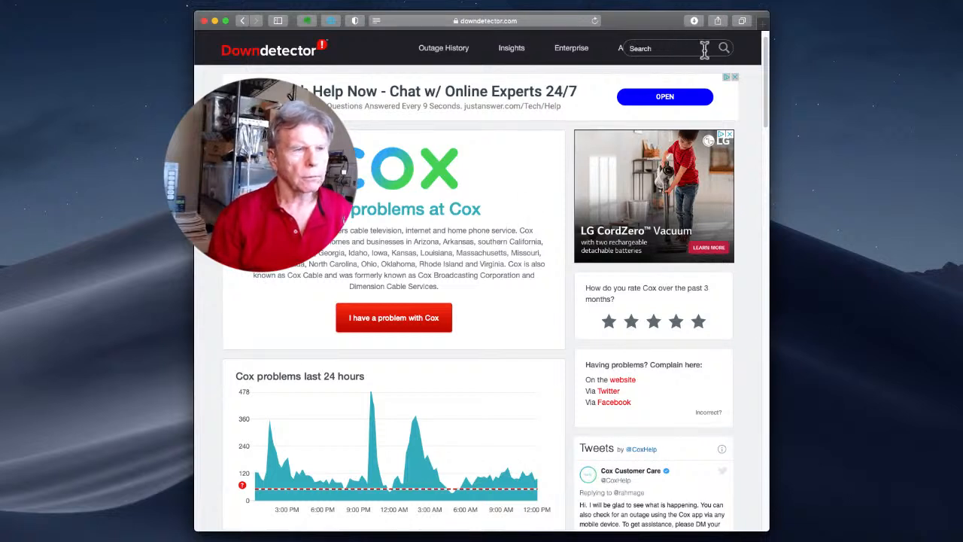
mouse_move(288, 499)
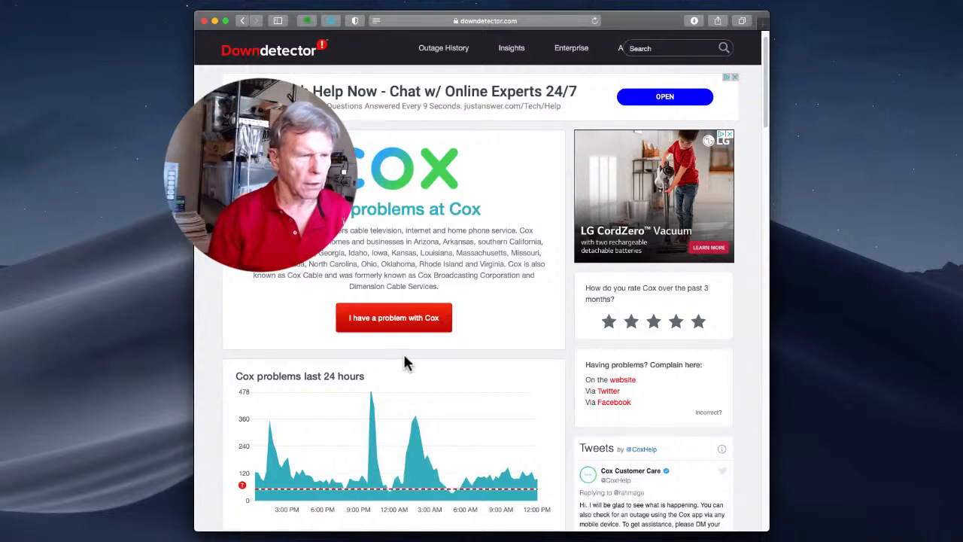
mouse_move(376, 398)
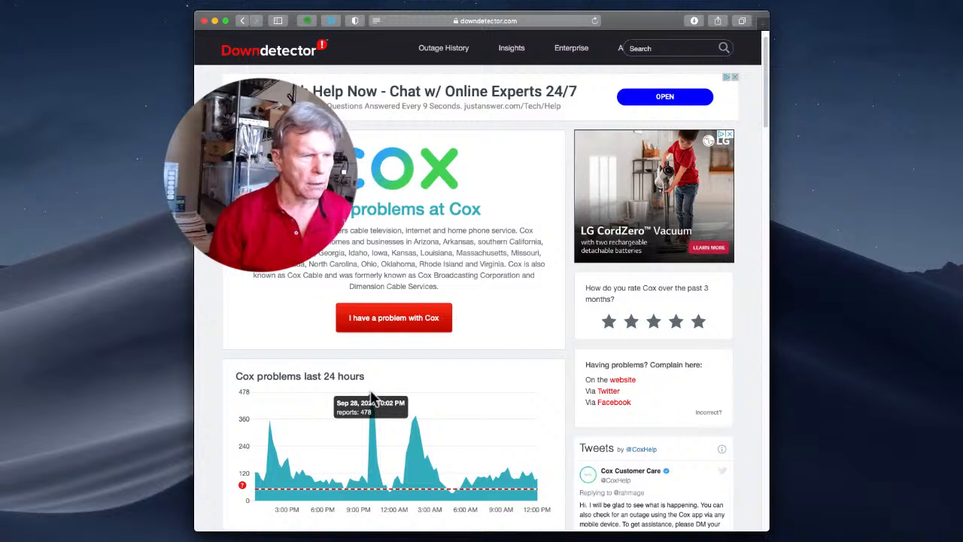
mouse_move(414, 421)
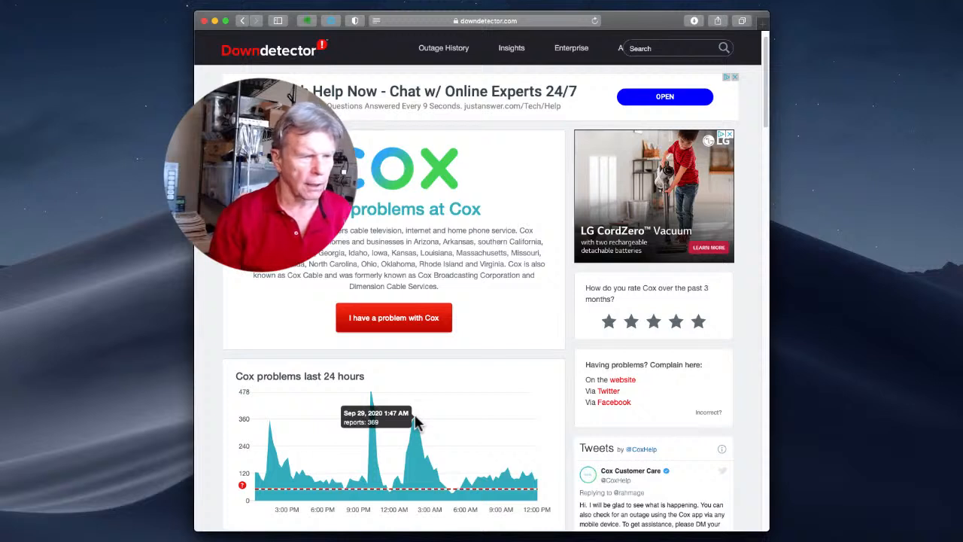
mouse_move(412, 421)
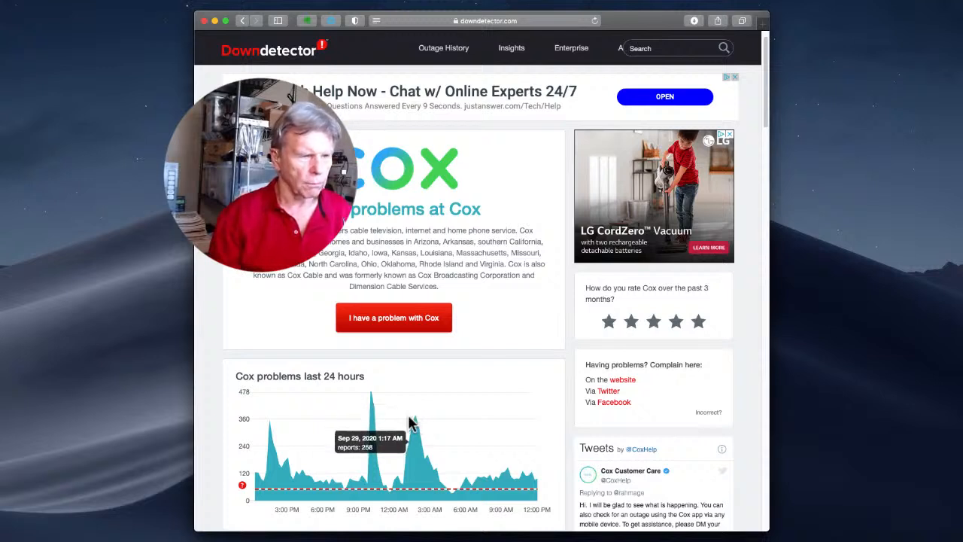
mouse_move(538, 488)
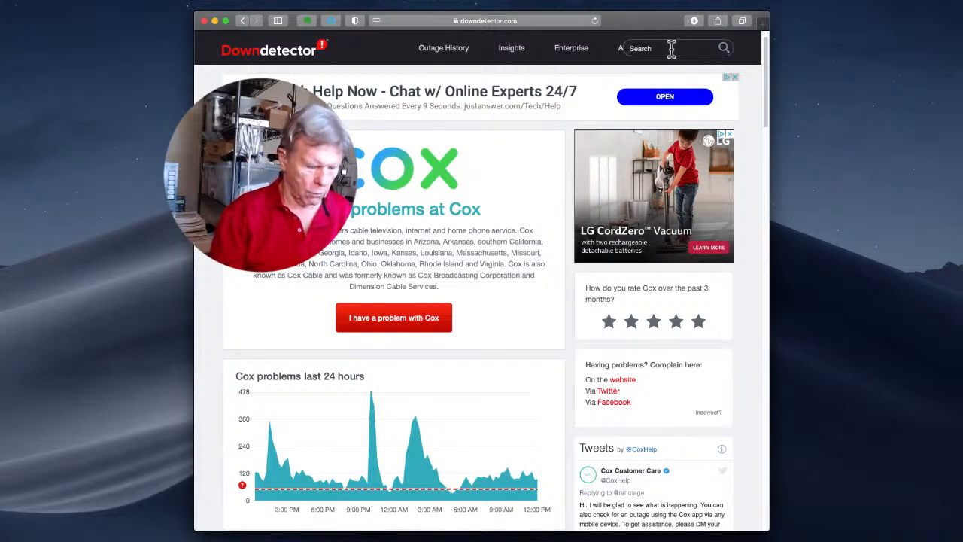
Search Downdetector for 'Col' to find the Comcast status page
text(Col)
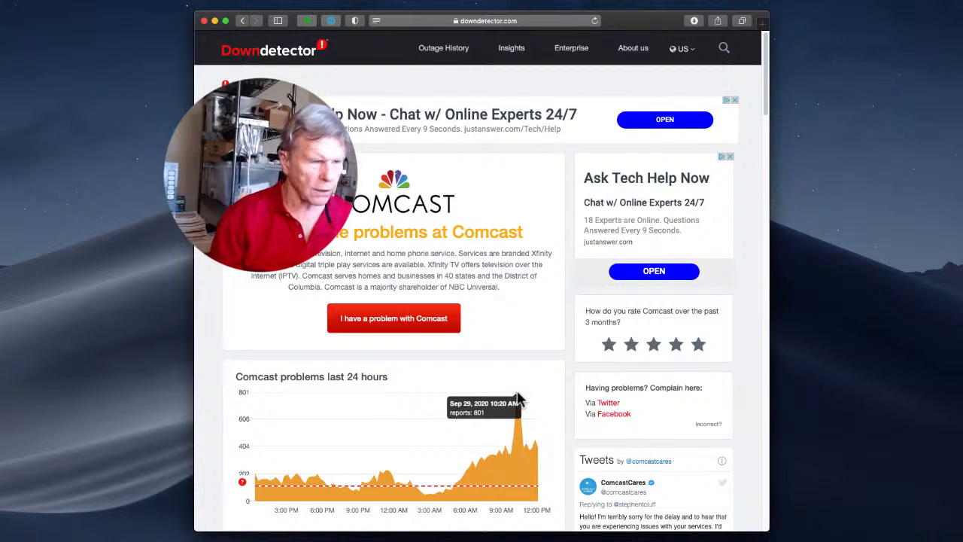
mouse_move(542, 452)
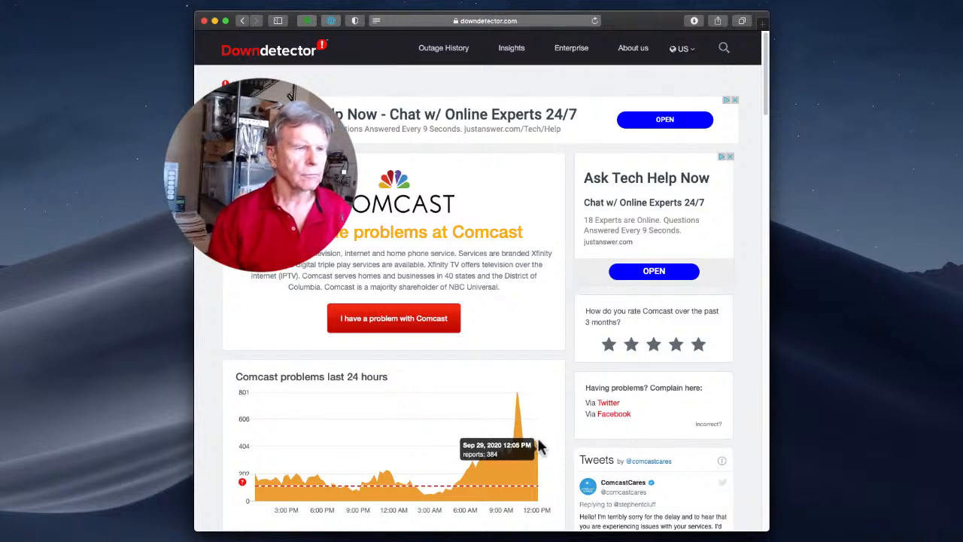
mouse_move(553, 375)
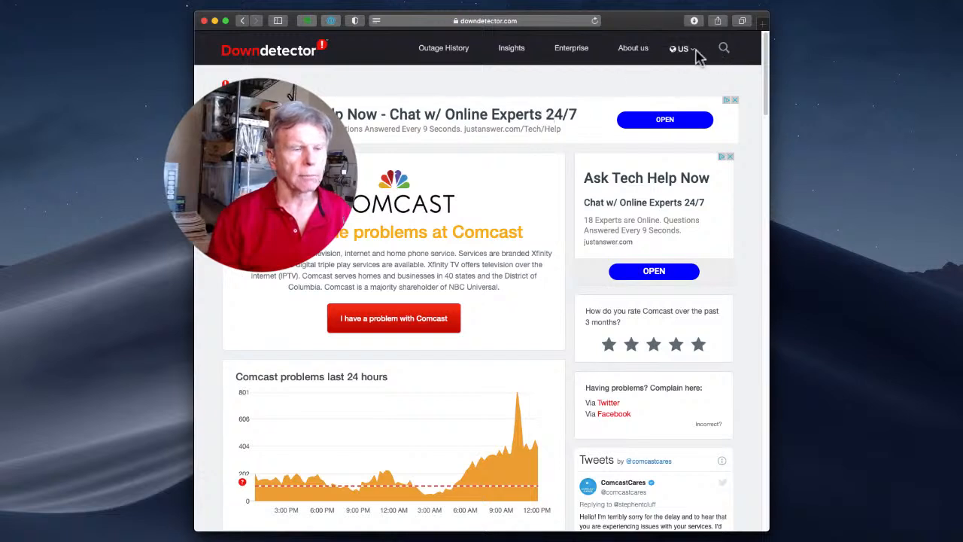
Search Downdetector for Netflix to reach its outage page
click(724, 48)
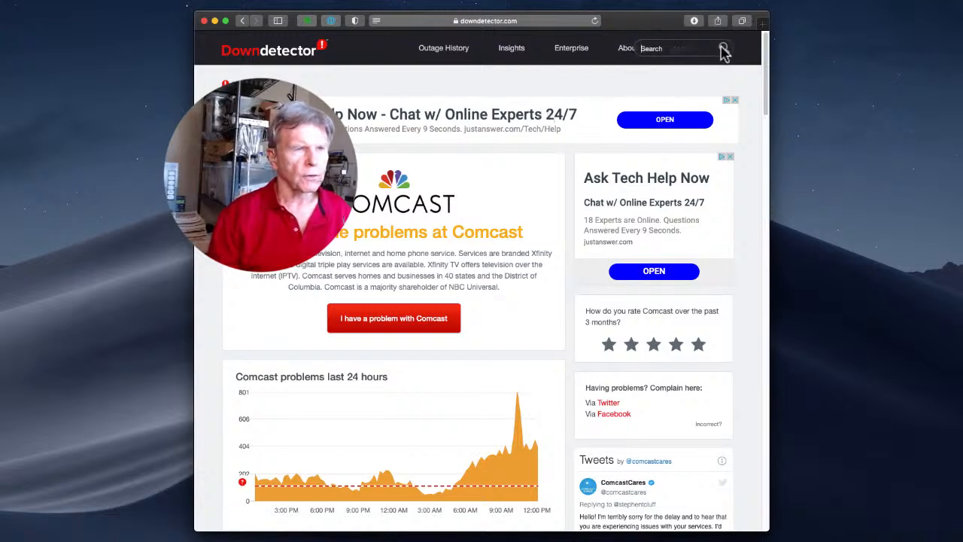
click(674, 48)
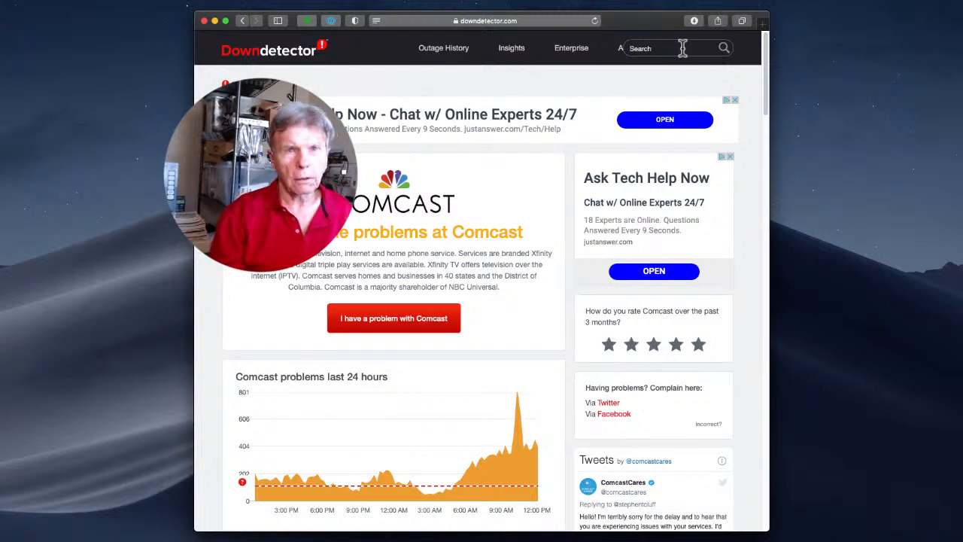
text(N)
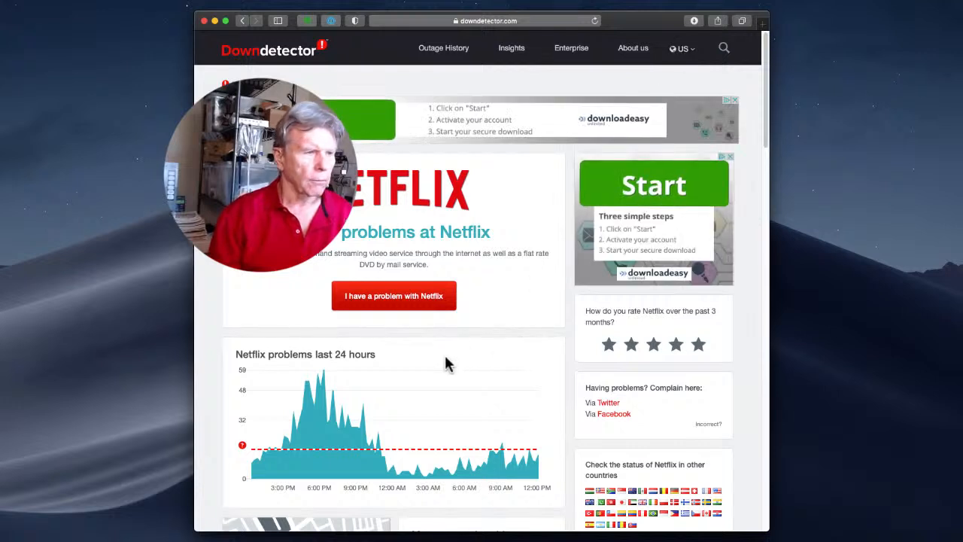
mouse_move(331, 377)
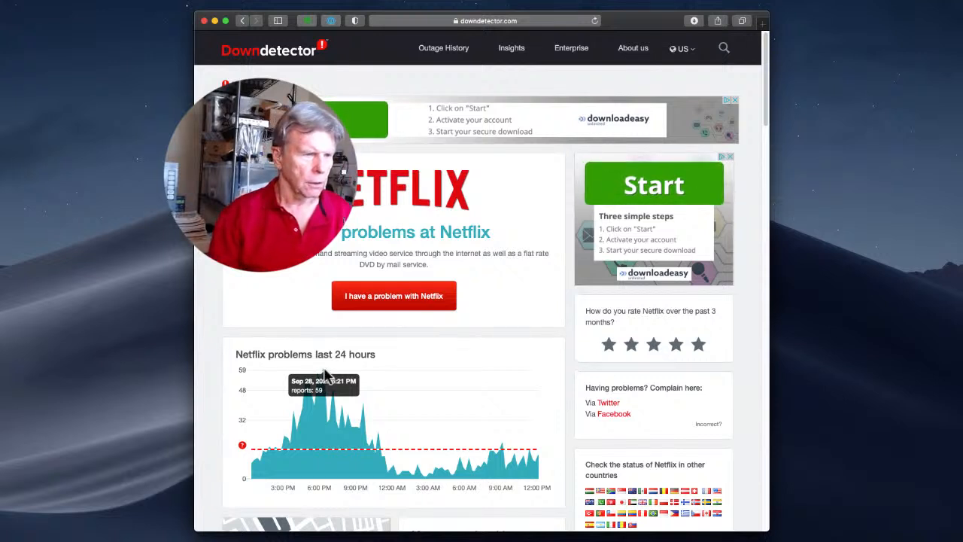
mouse_move(449, 394)
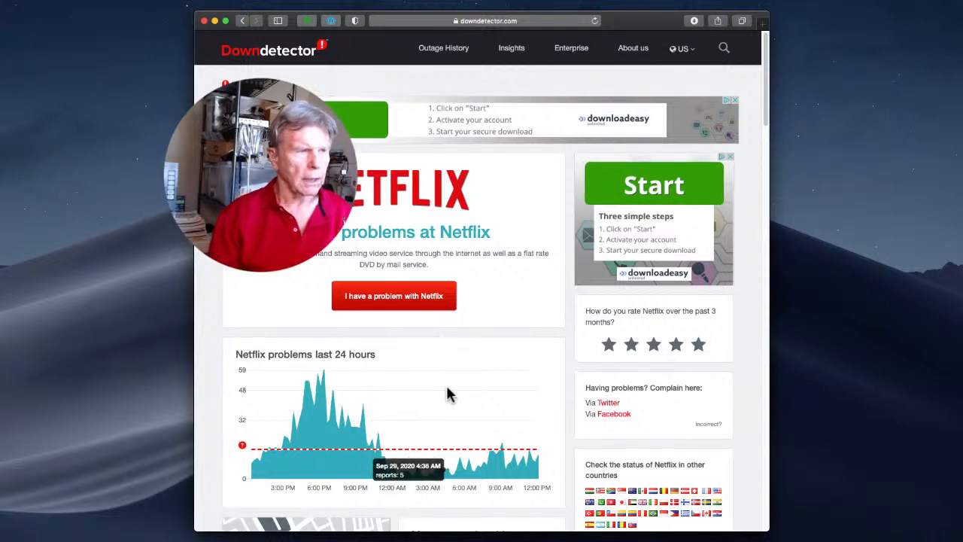
mouse_move(550, 239)
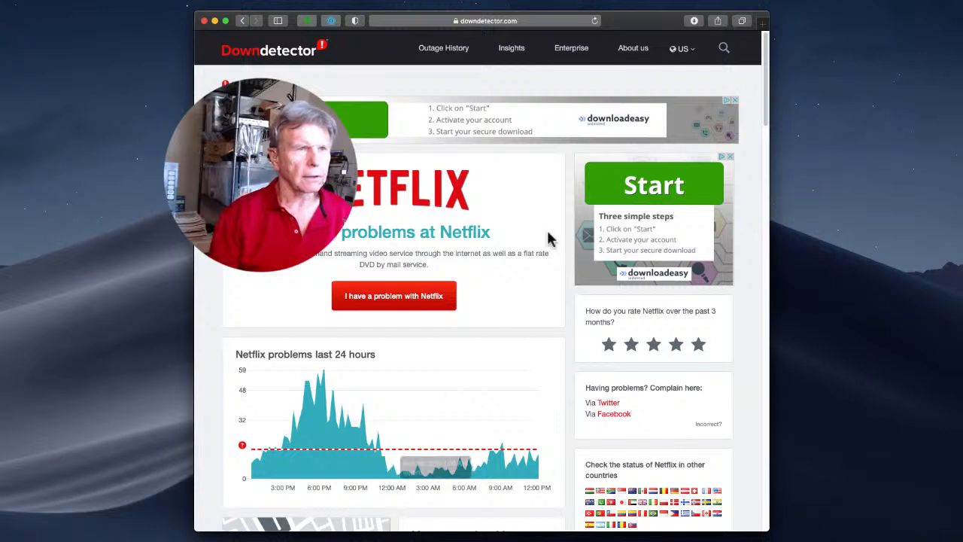
Search Downdetector for 'Crac' to reach Crackle's outage page
click(724, 48)
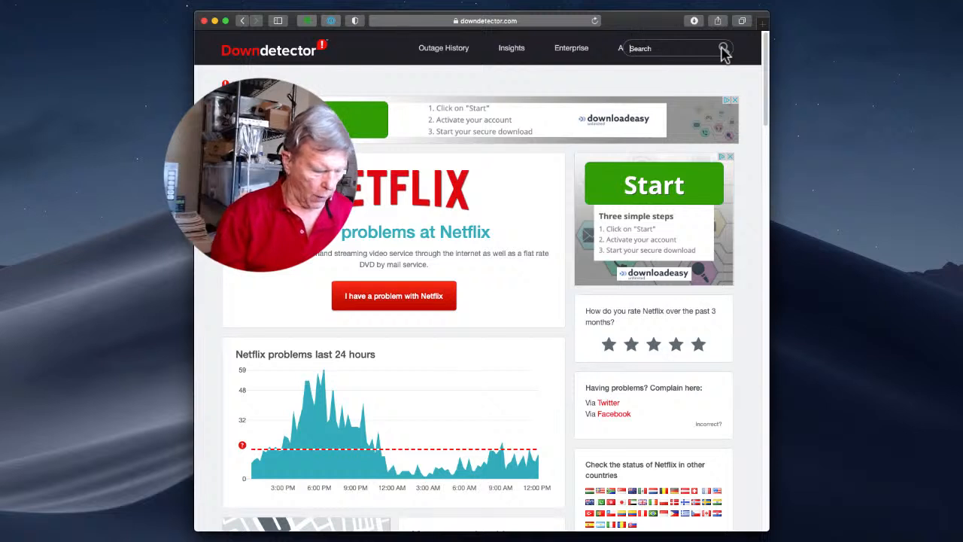
text(Crac)
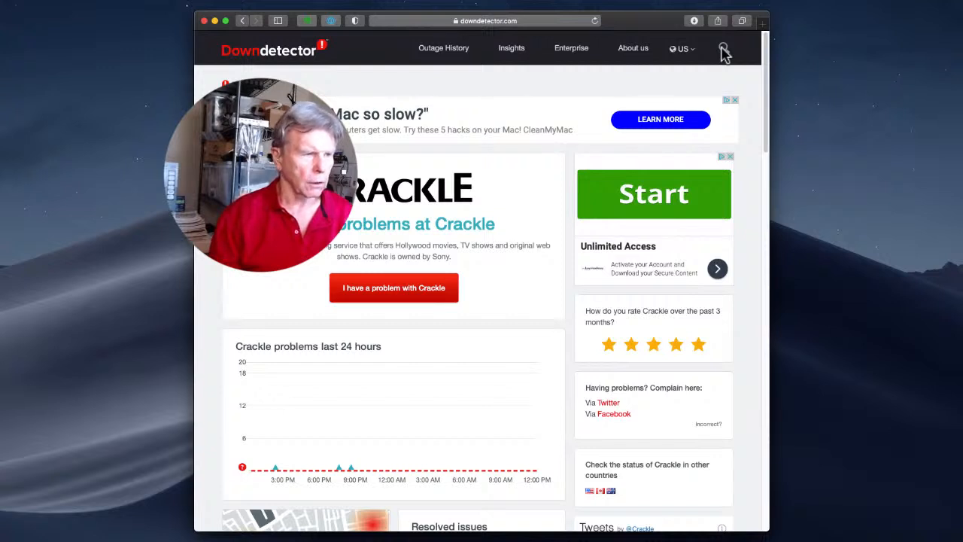
mouse_move(422, 380)
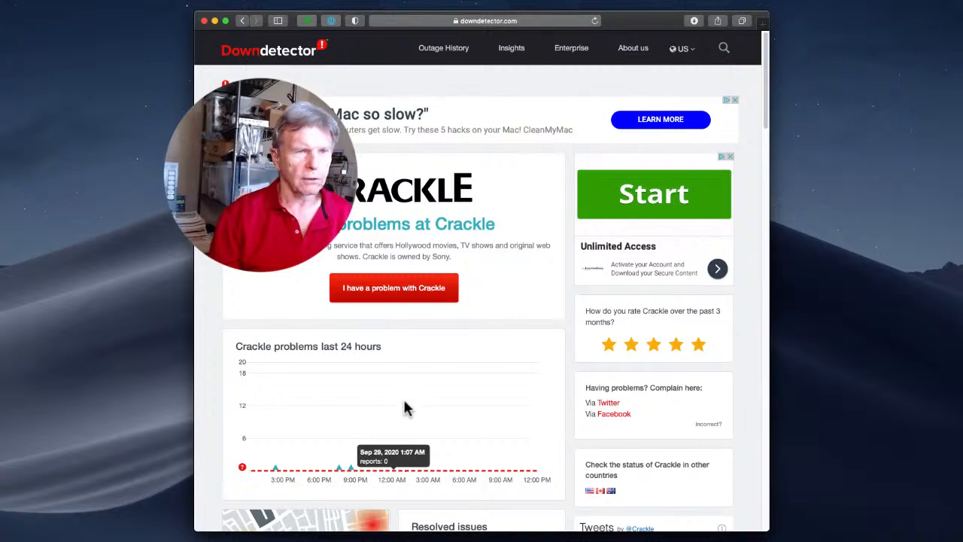
mouse_move(444, 146)
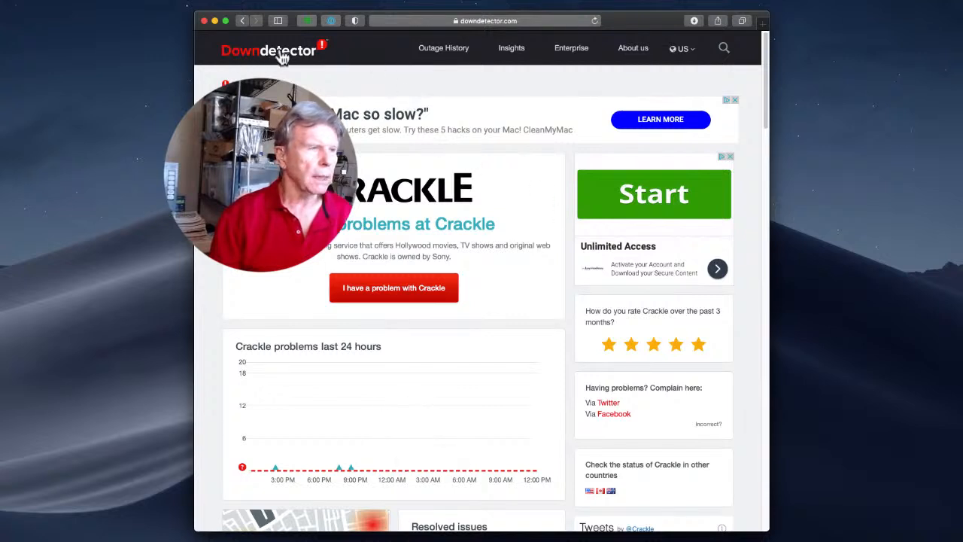
Go to the Downdetector home page and scroll through the service tiles
click(268, 51)
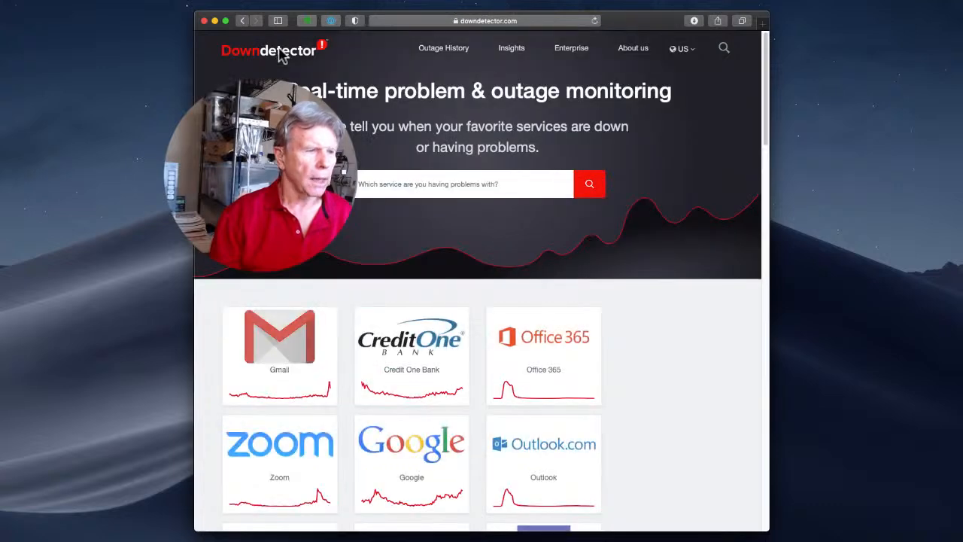
scroll(down, 3)
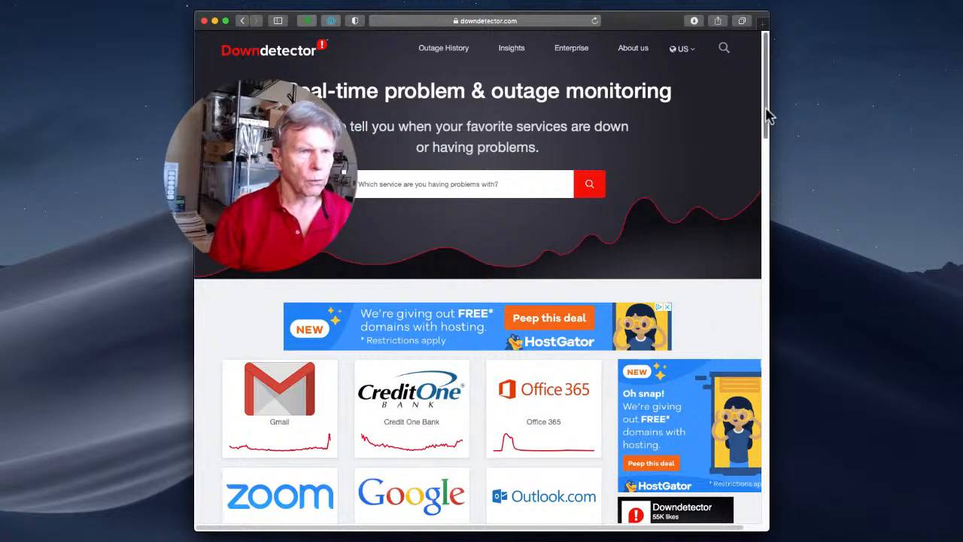
scroll(down, 3)
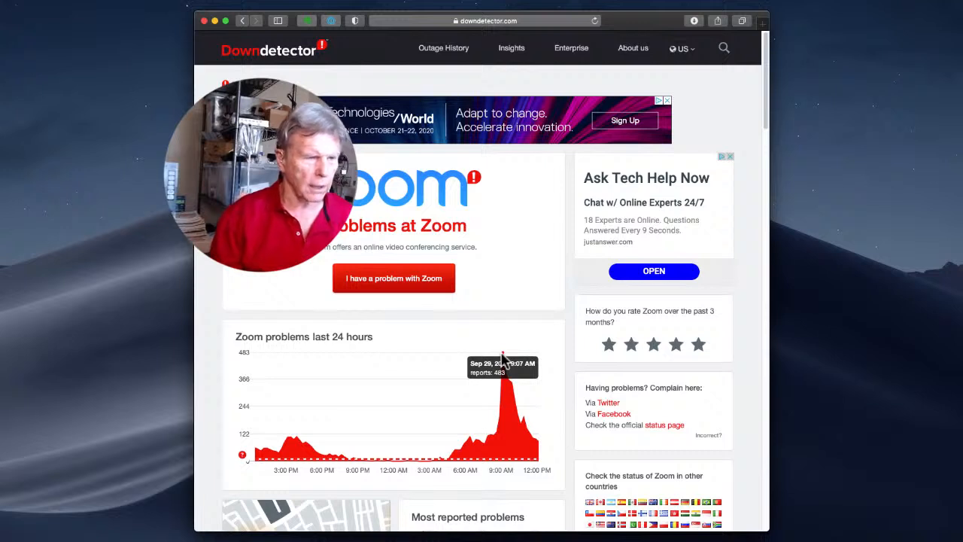
mouse_move(640, 224)
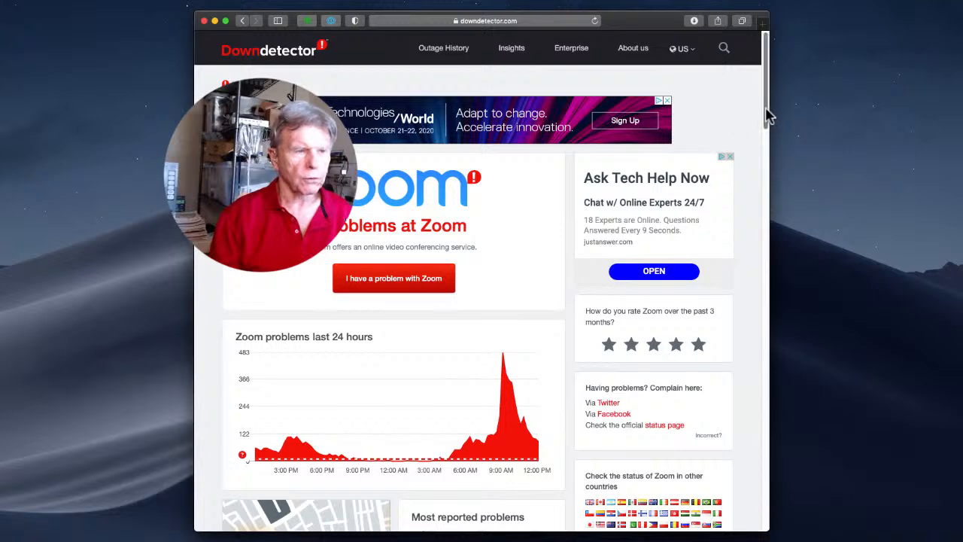
scroll(down, 3)
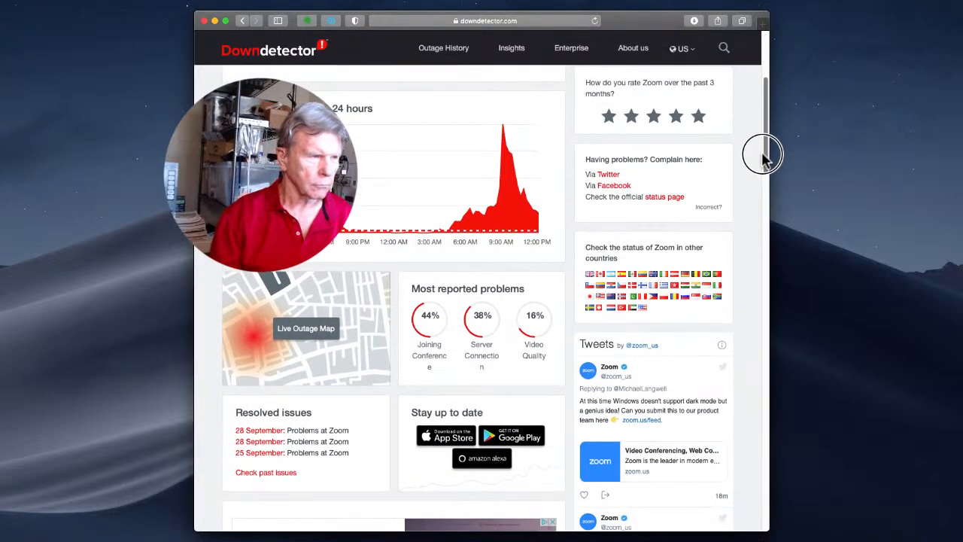
scroll(down, 3)
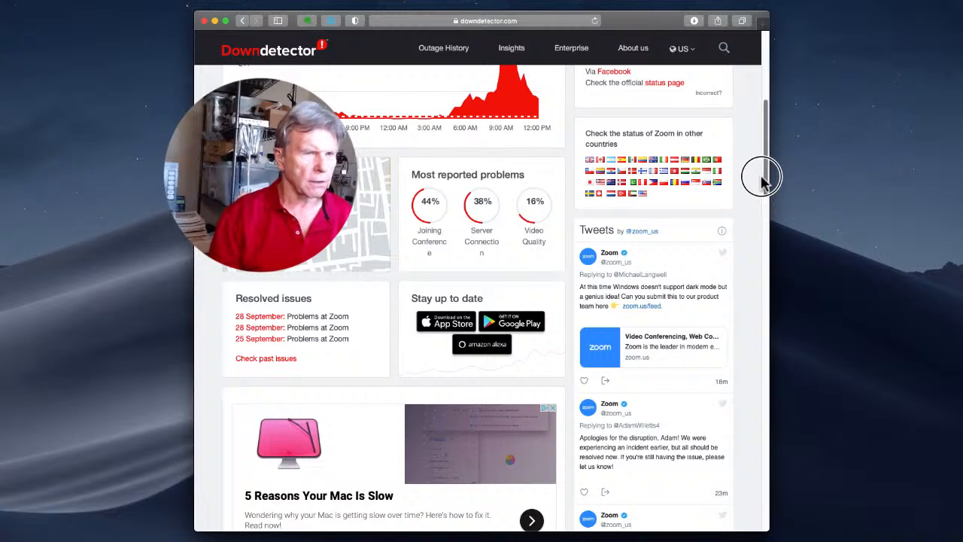
scroll(down, 3)
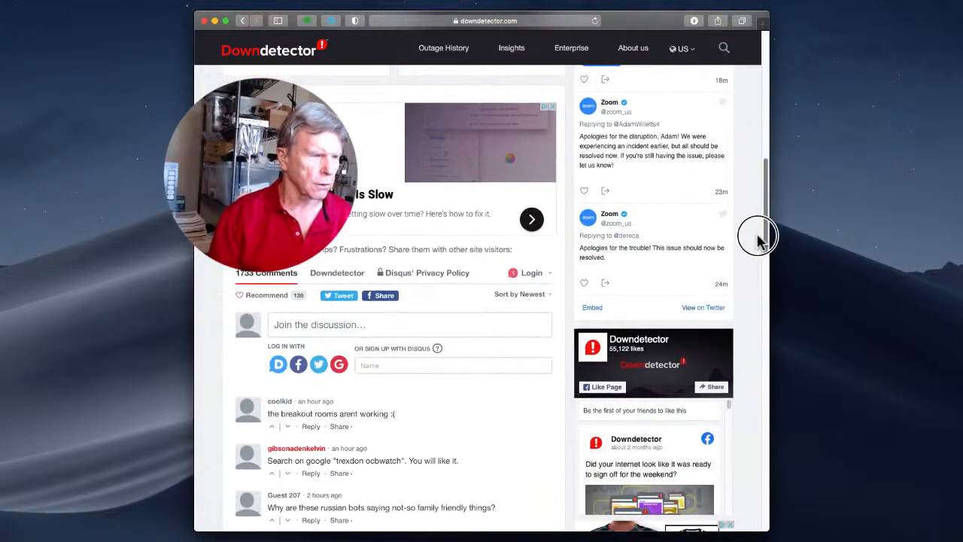
scroll(down, 3)
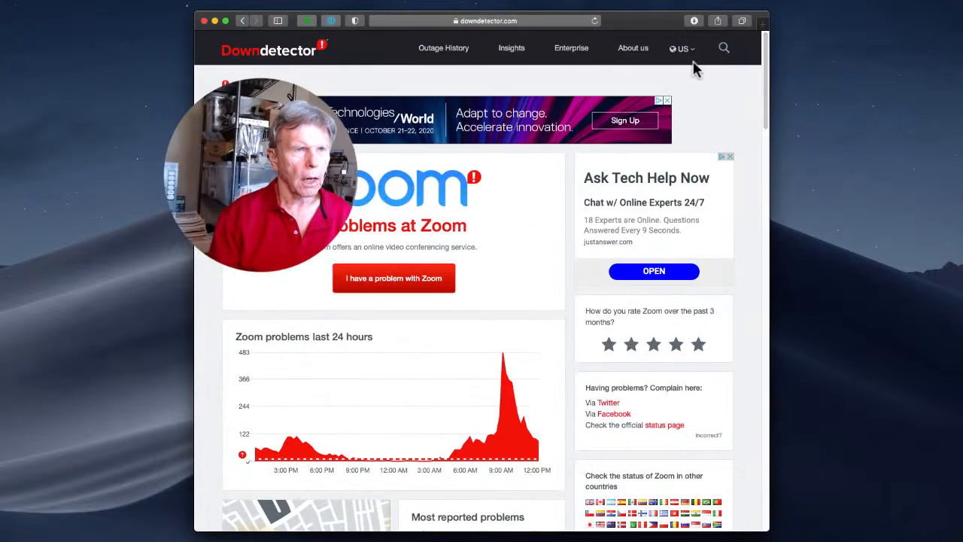
Search Downdetector for 'cox' to reach the Cox outage page
click(724, 48)
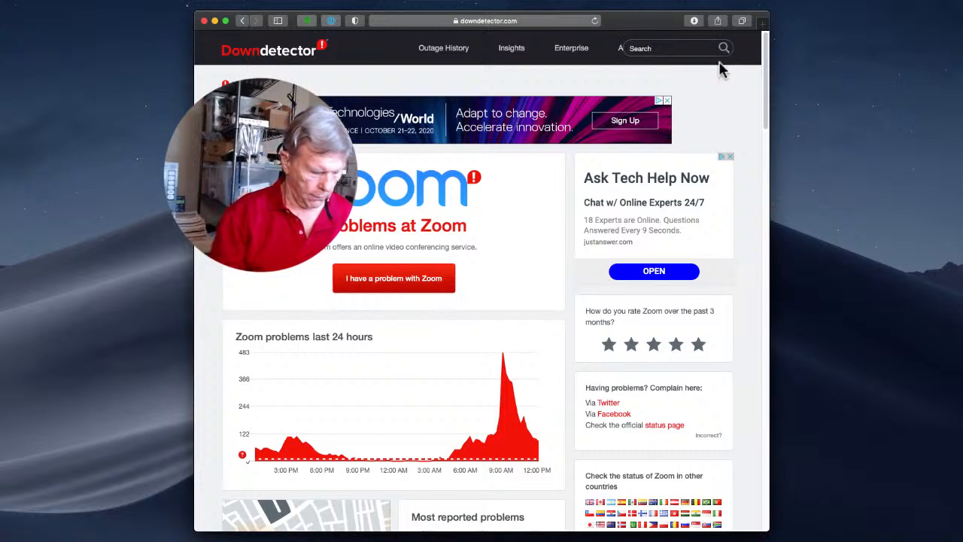
text(cox)
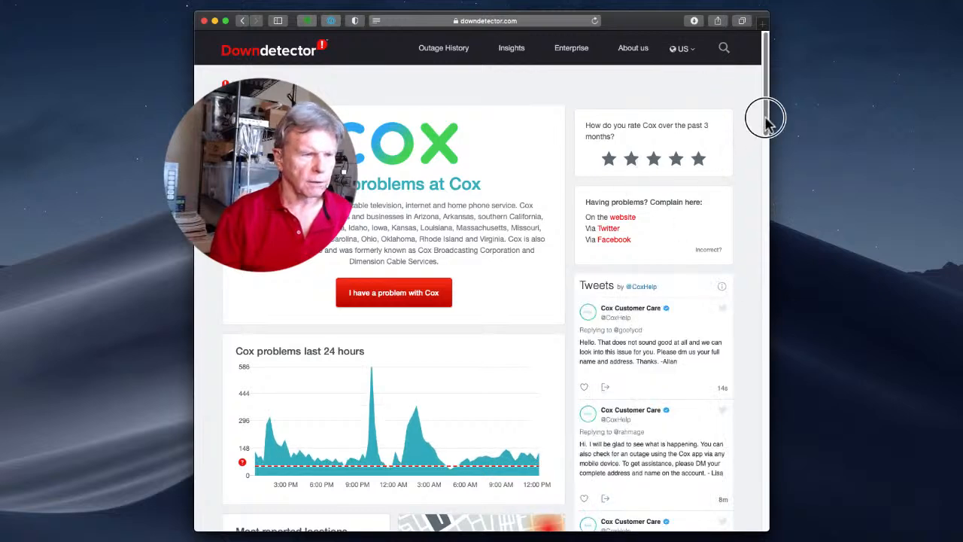
scroll(down, 3)
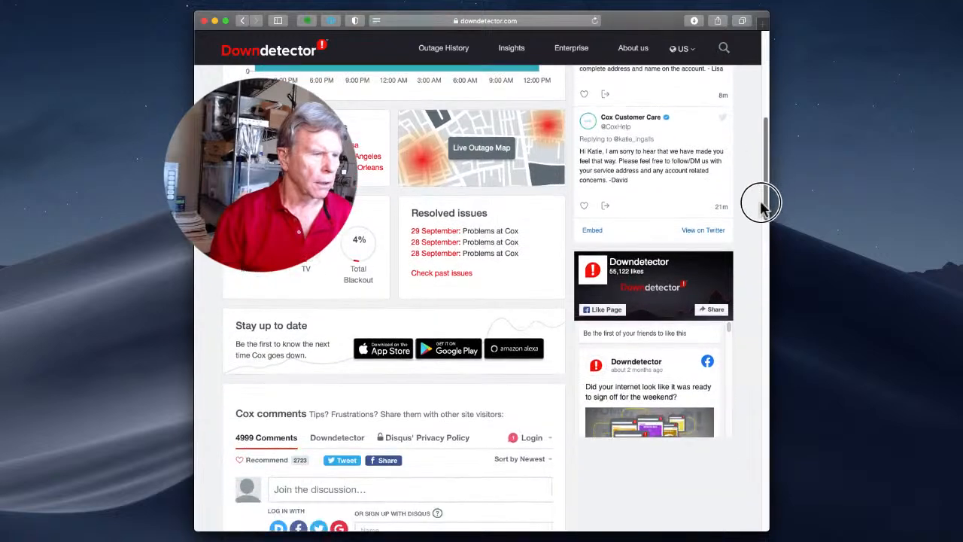
scroll(down, 3)
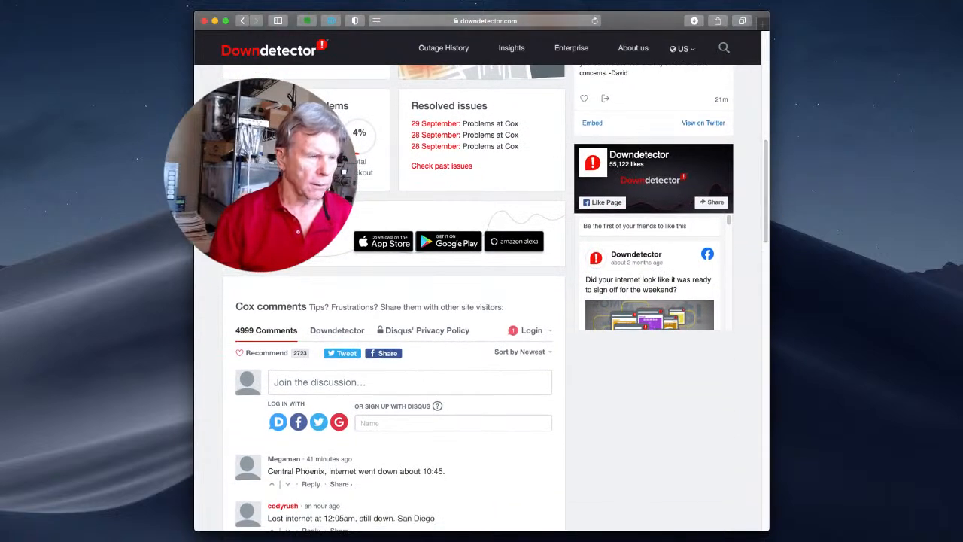
scroll(up, 3)
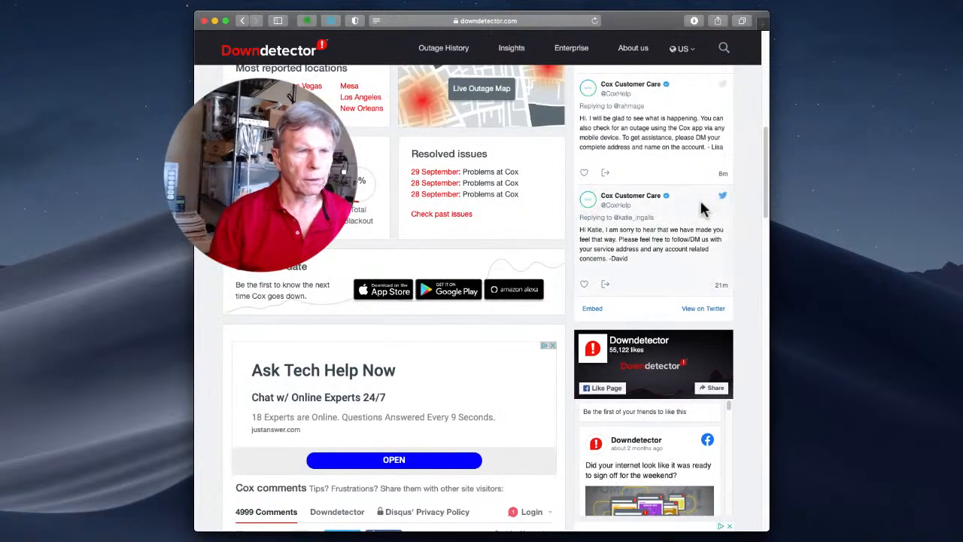
scroll(down, 3)
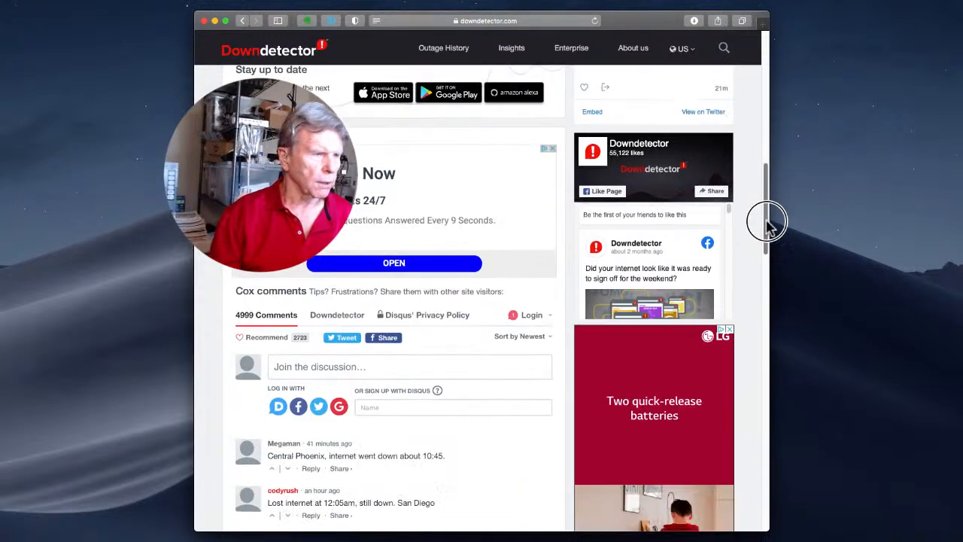
scroll(down, 3)
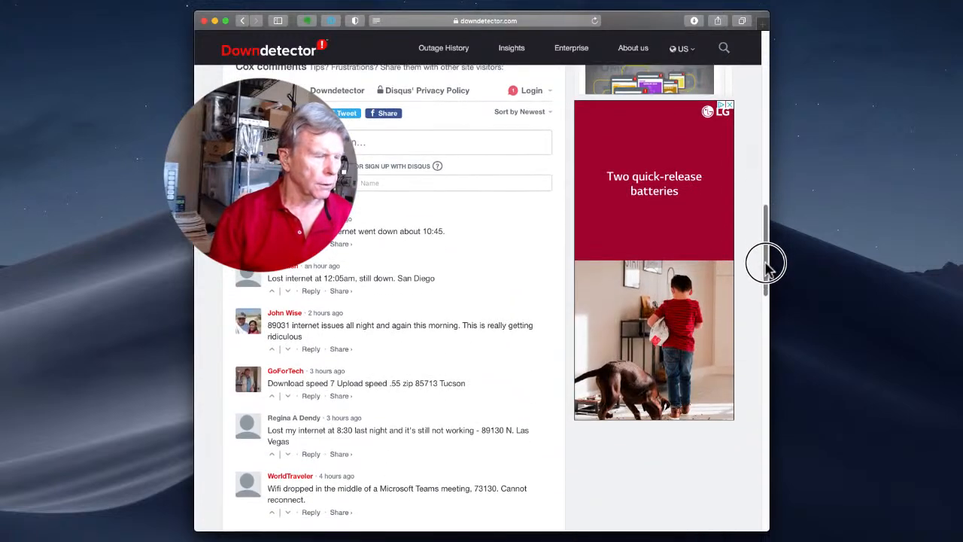
scroll(down, 3)
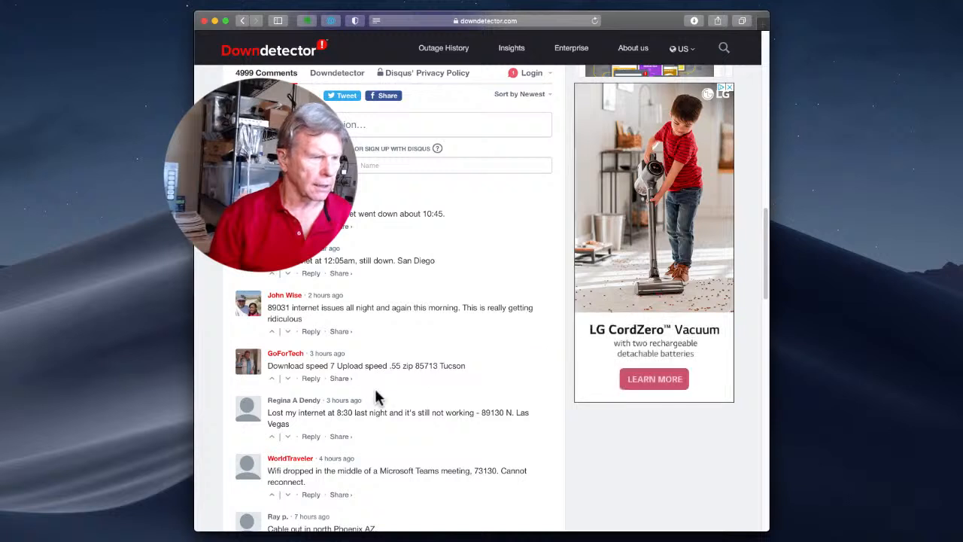
click(338, 378)
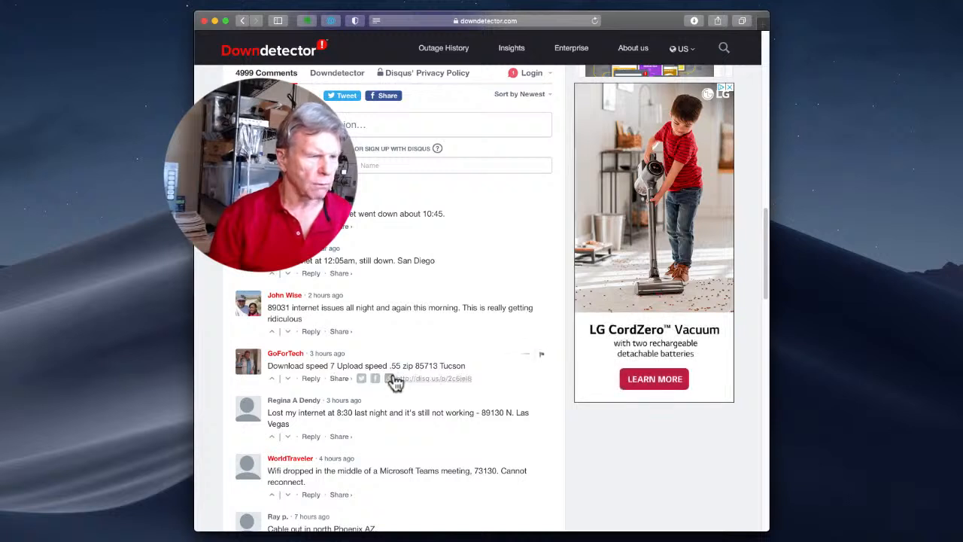
mouse_move(422, 379)
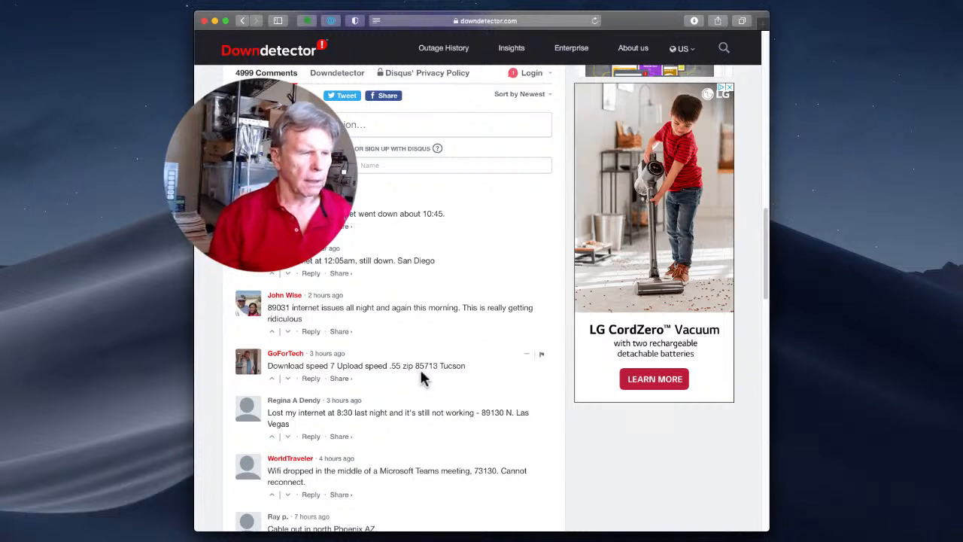
mouse_move(474, 372)
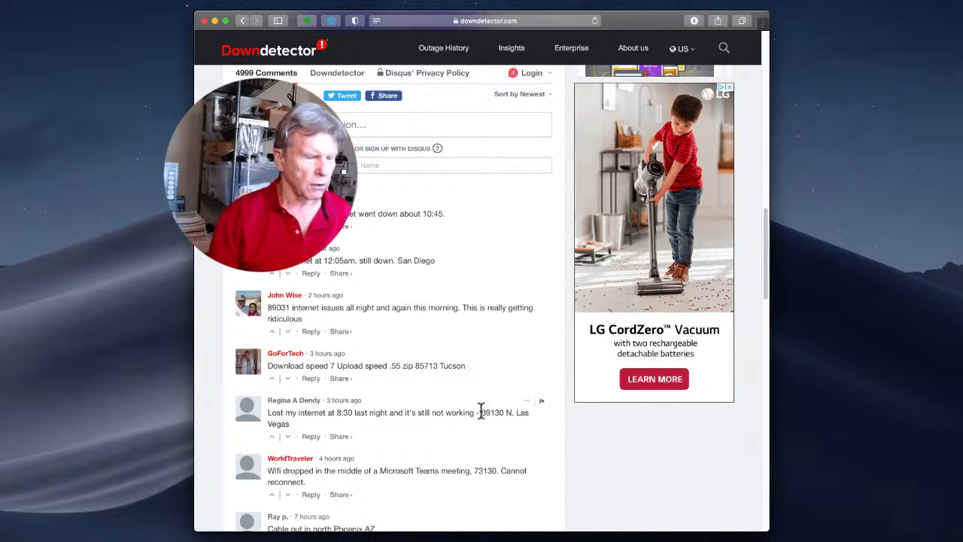
mouse_move(510, 421)
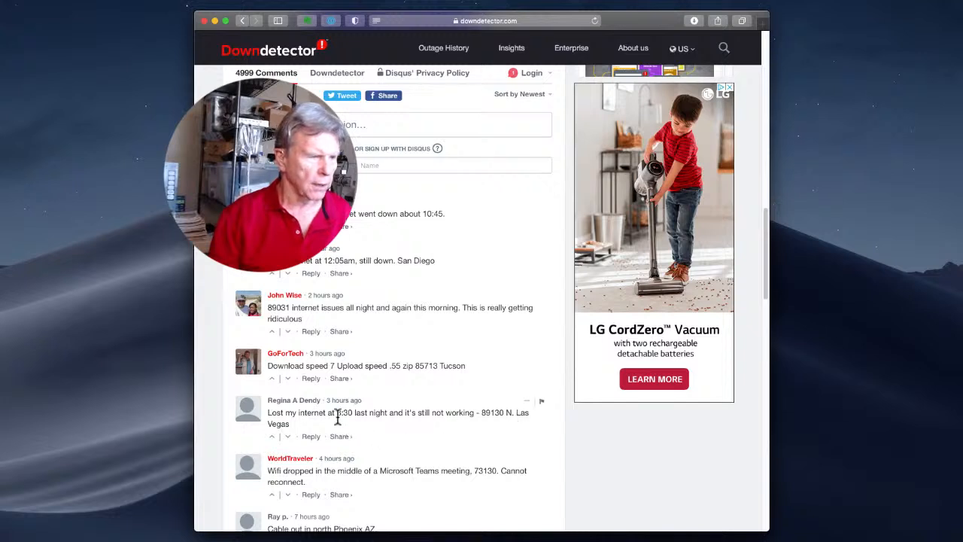
mouse_move(301, 426)
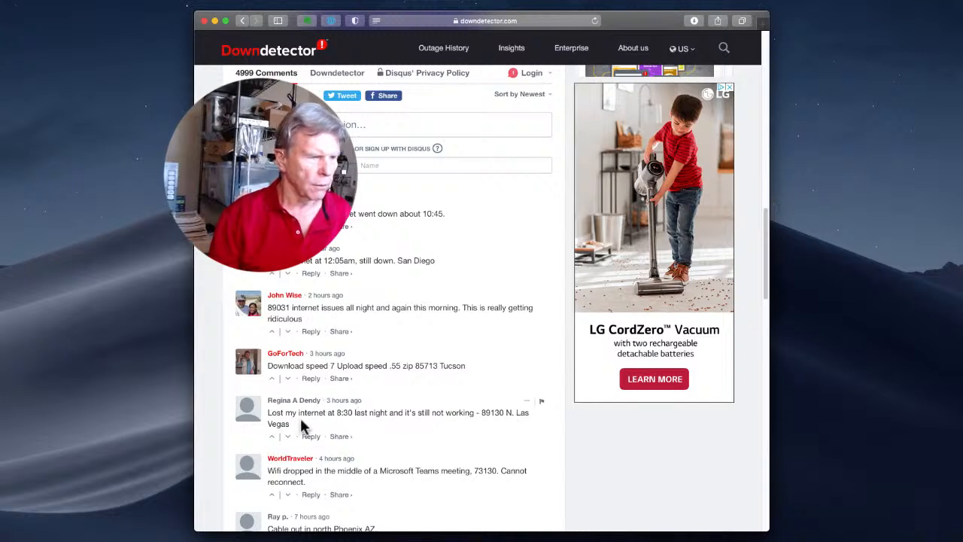